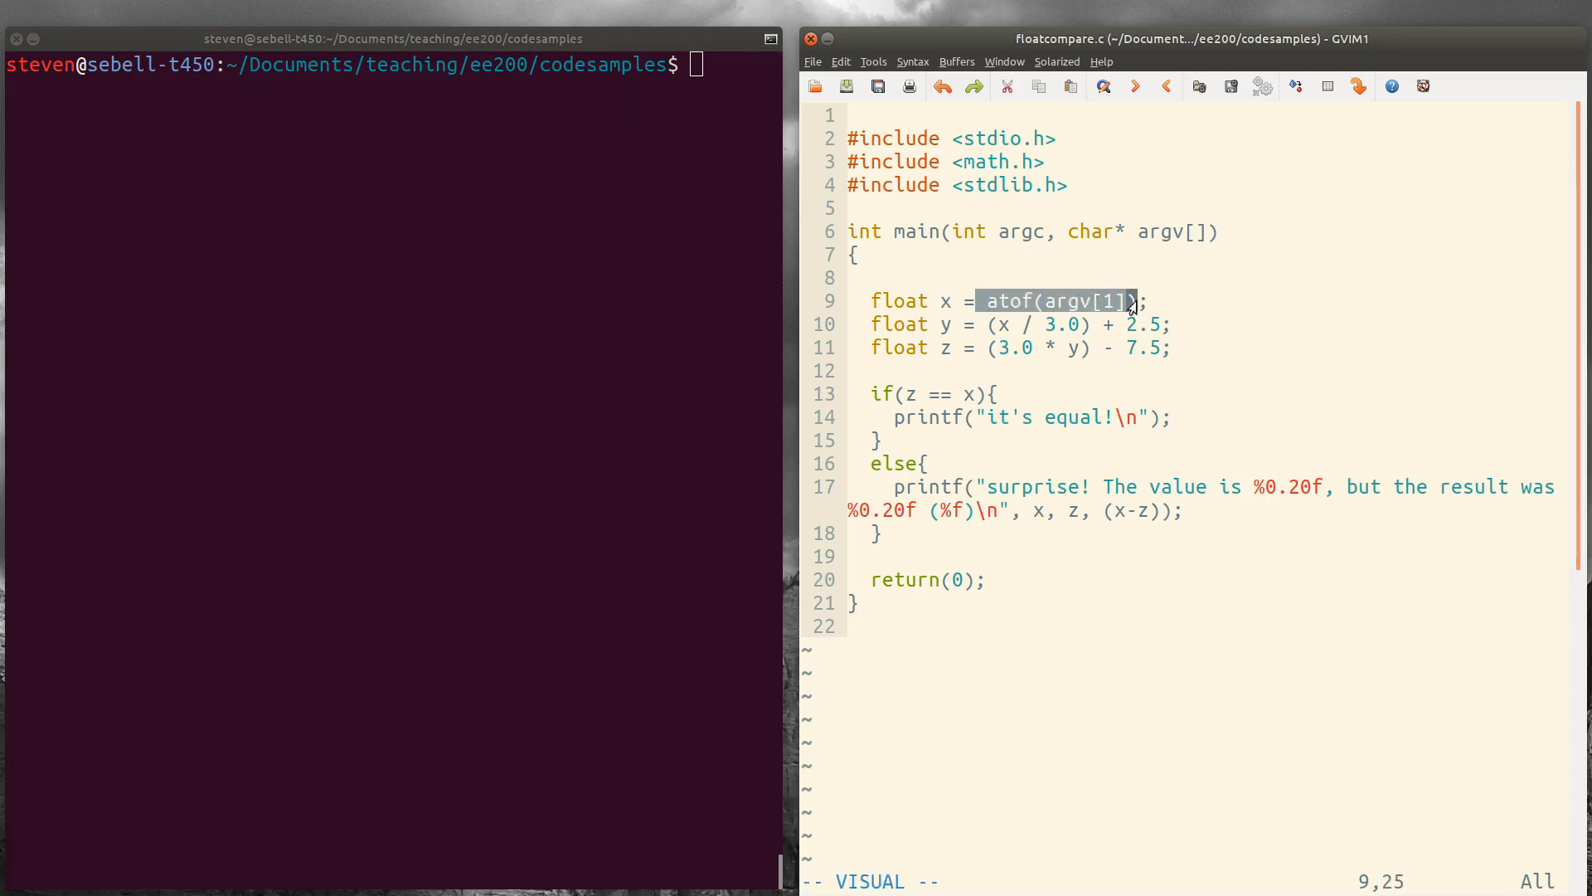
mouse_move(1169, 312)
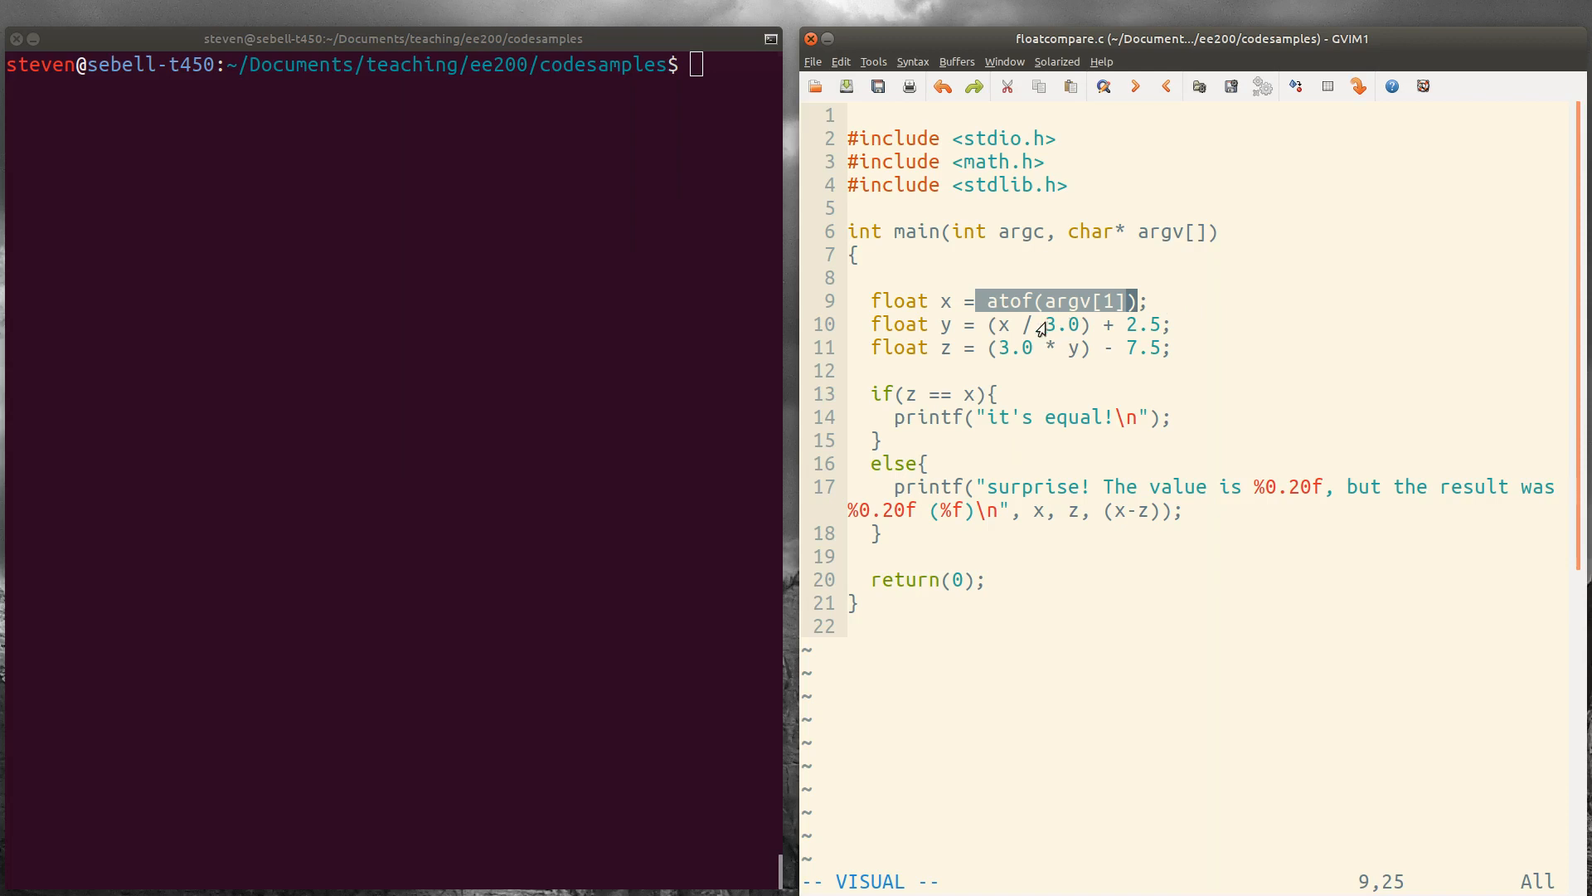
mouse_move(975, 340)
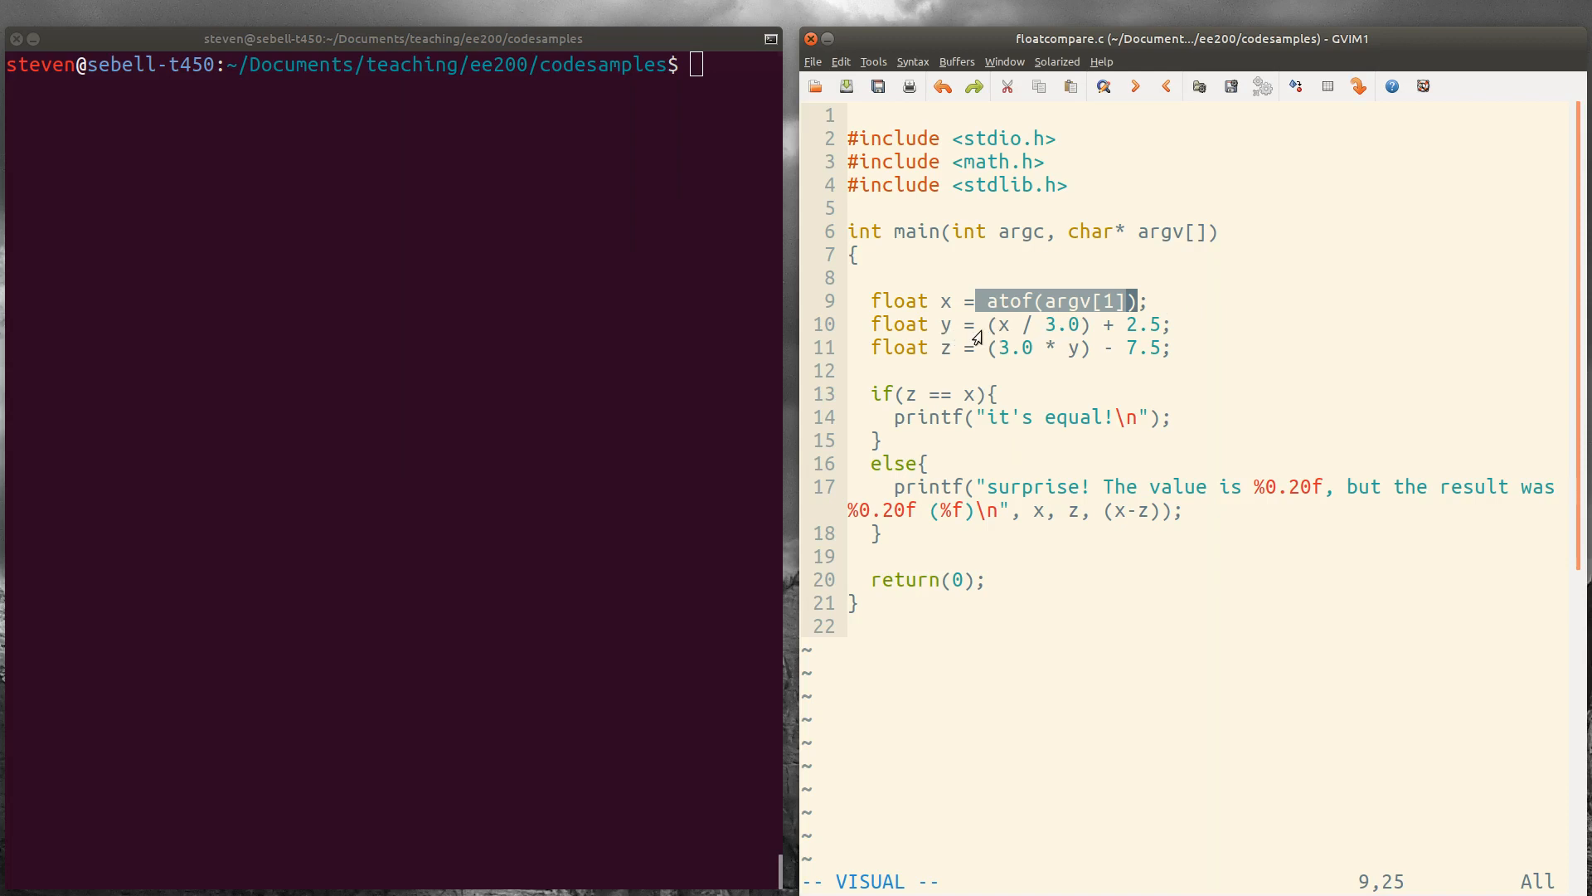
mouse_move(1035, 335)
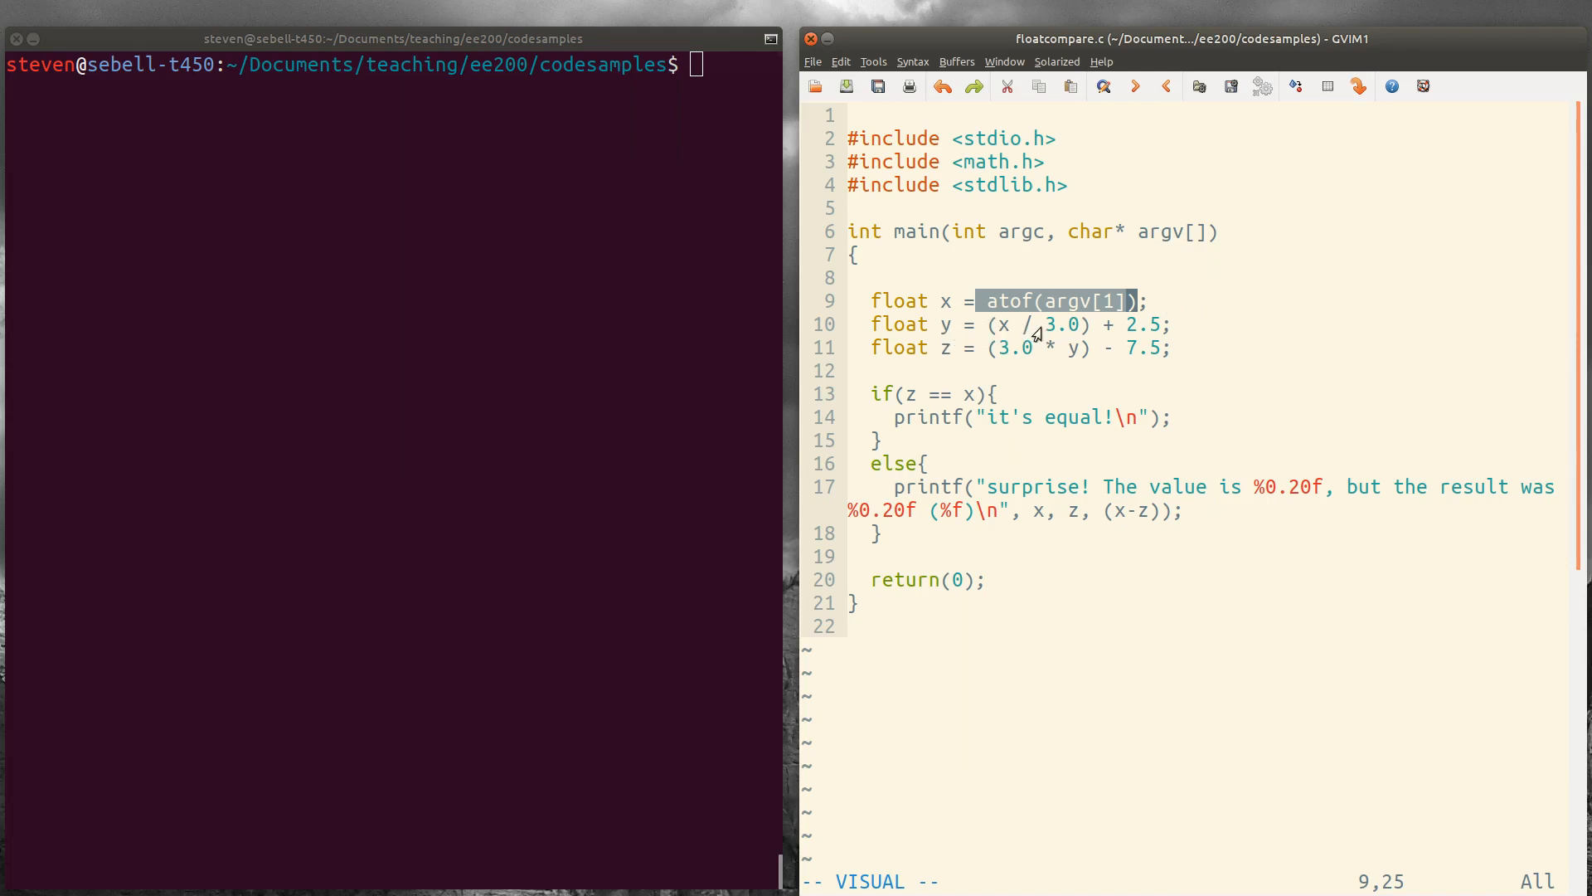
mouse_move(1218, 342)
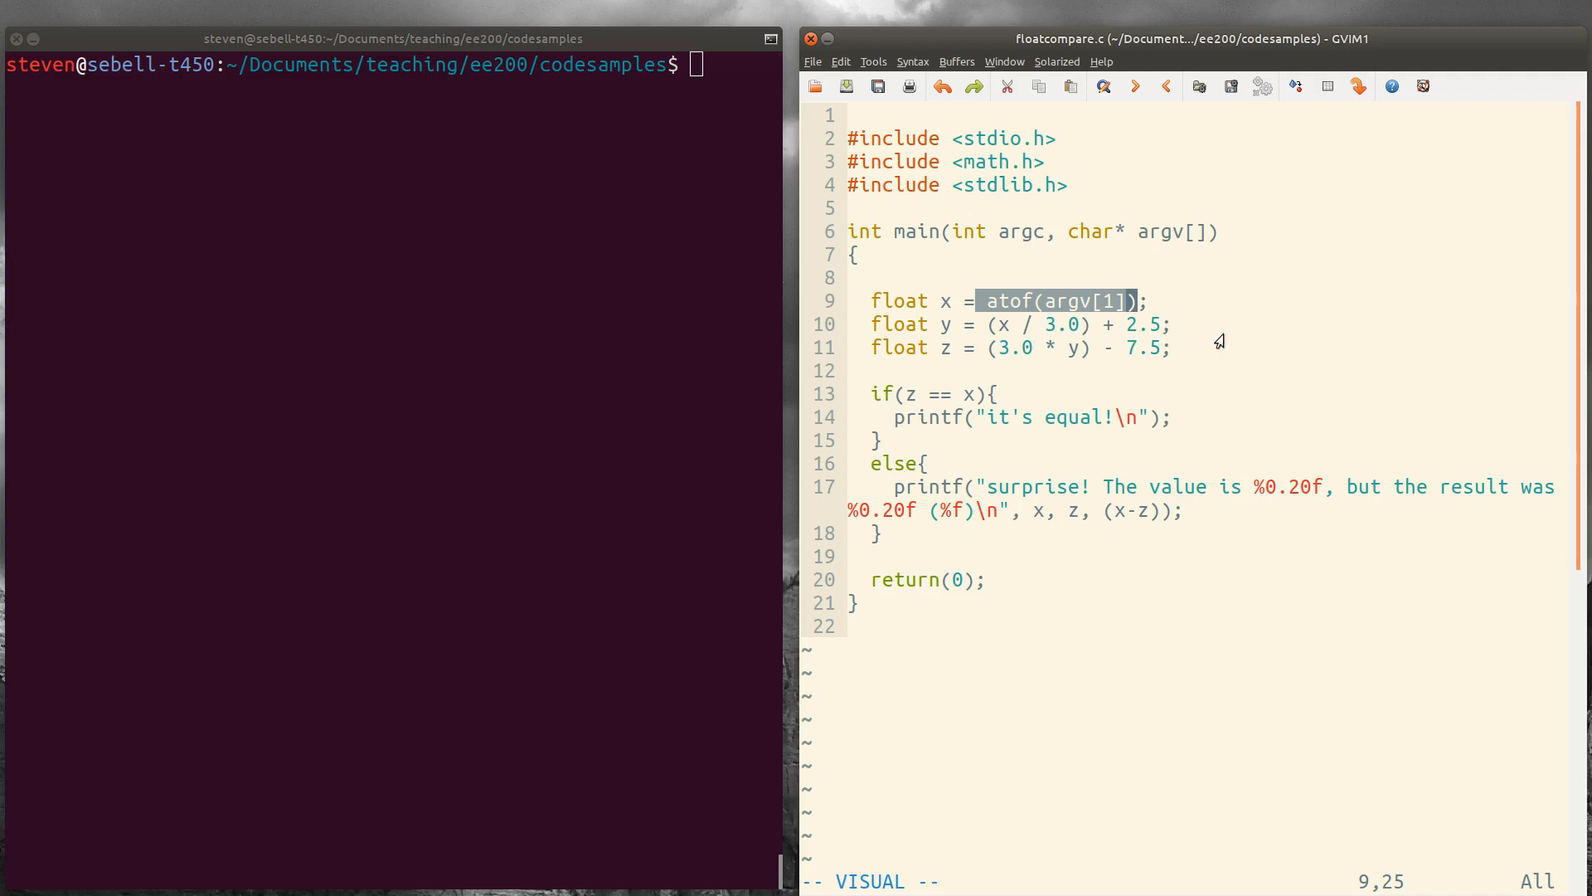
mouse_move(1116, 488)
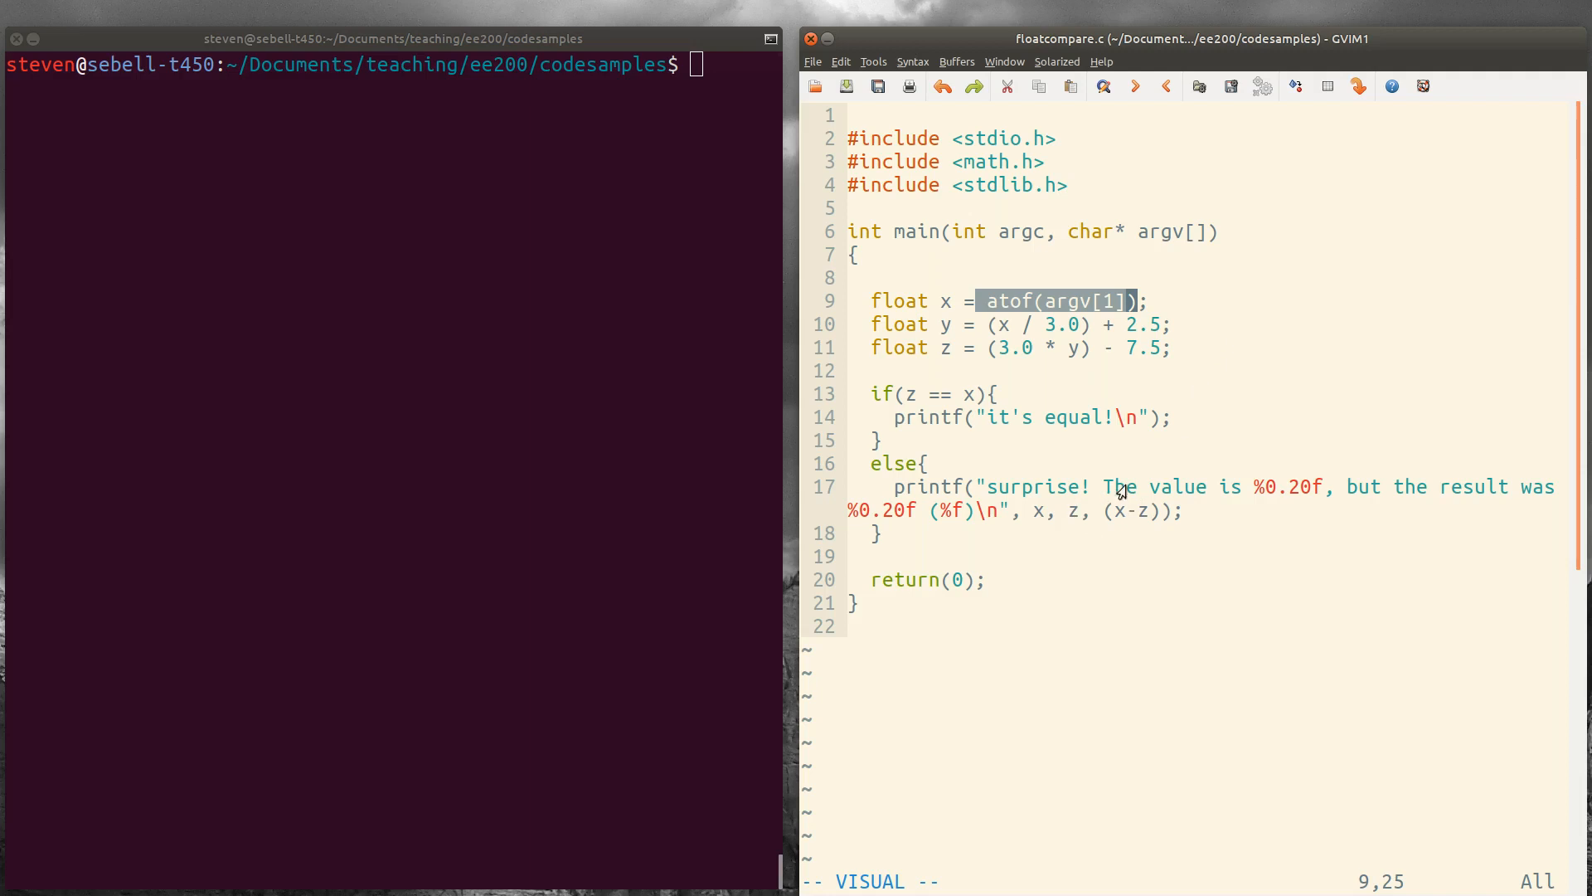
mouse_move(1267, 498)
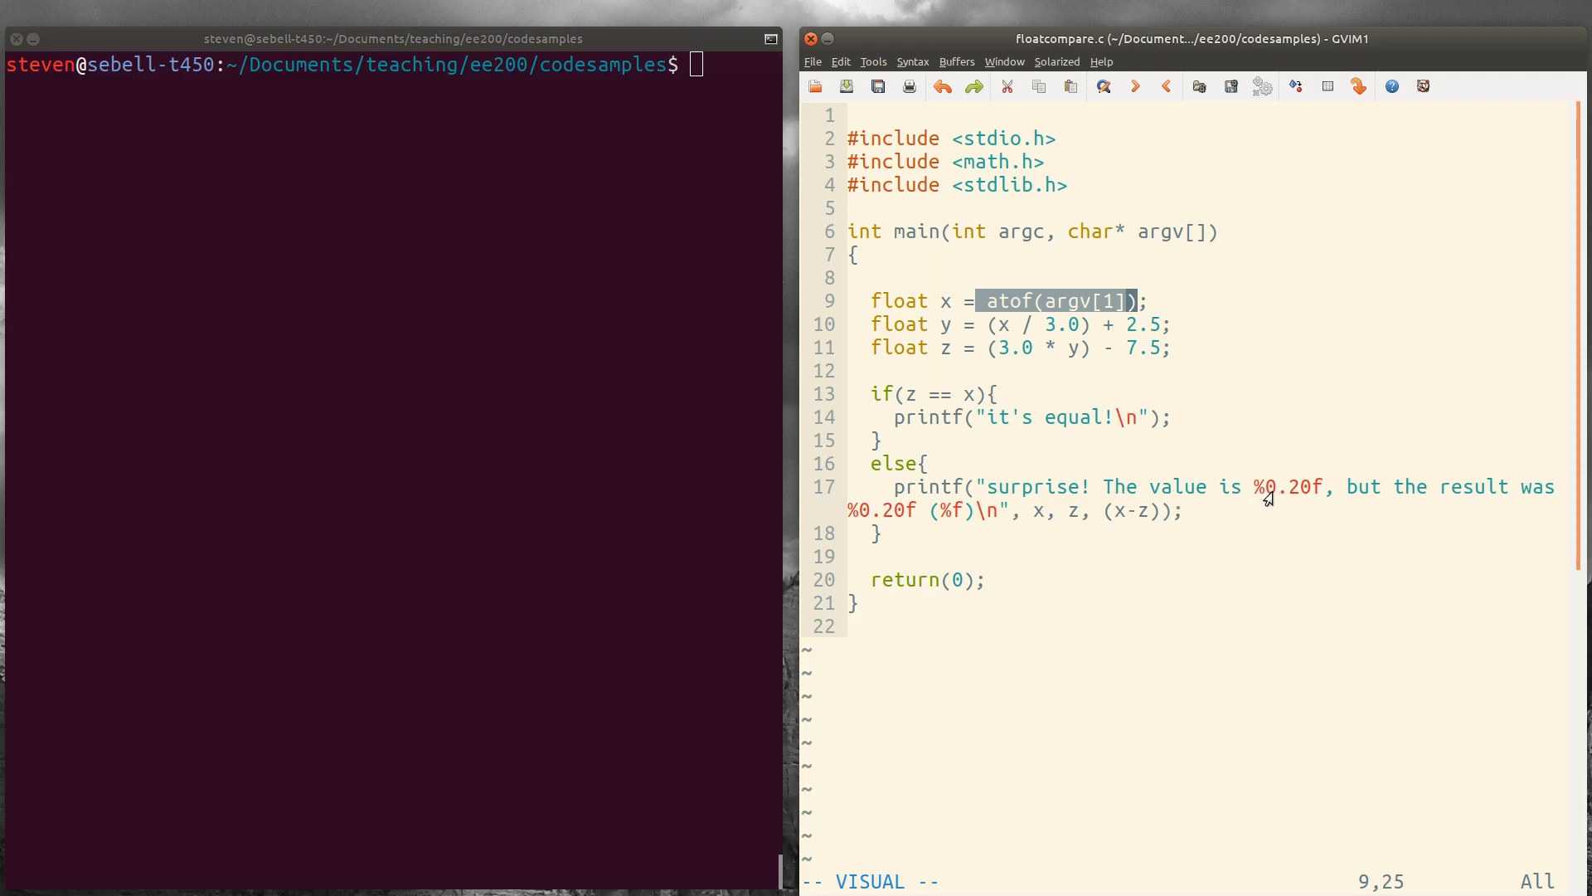
mouse_move(911, 521)
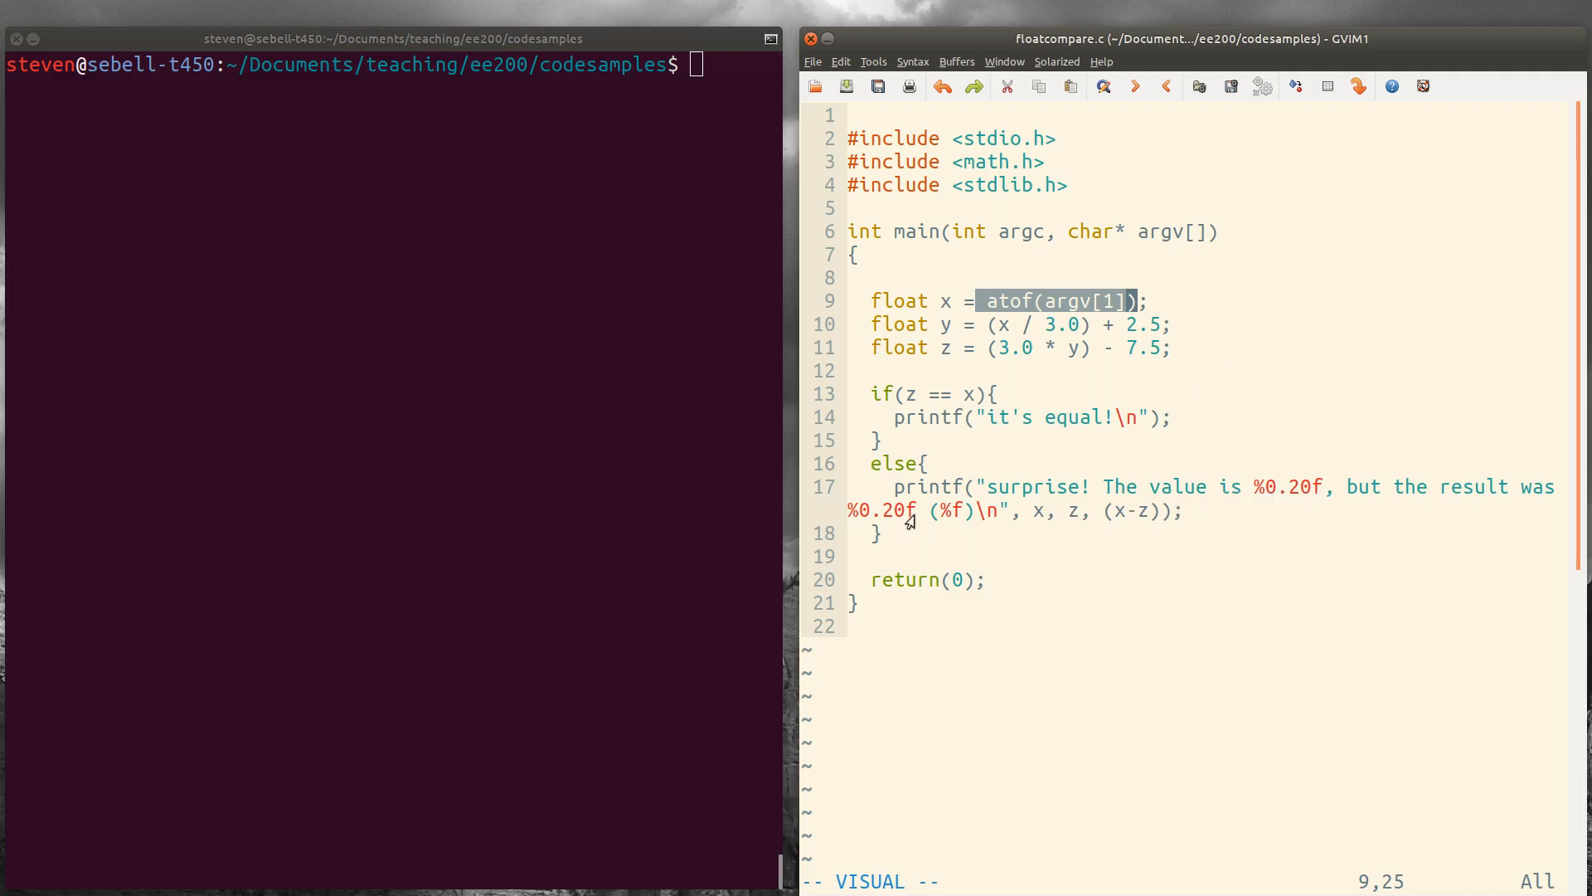
mouse_move(927, 516)
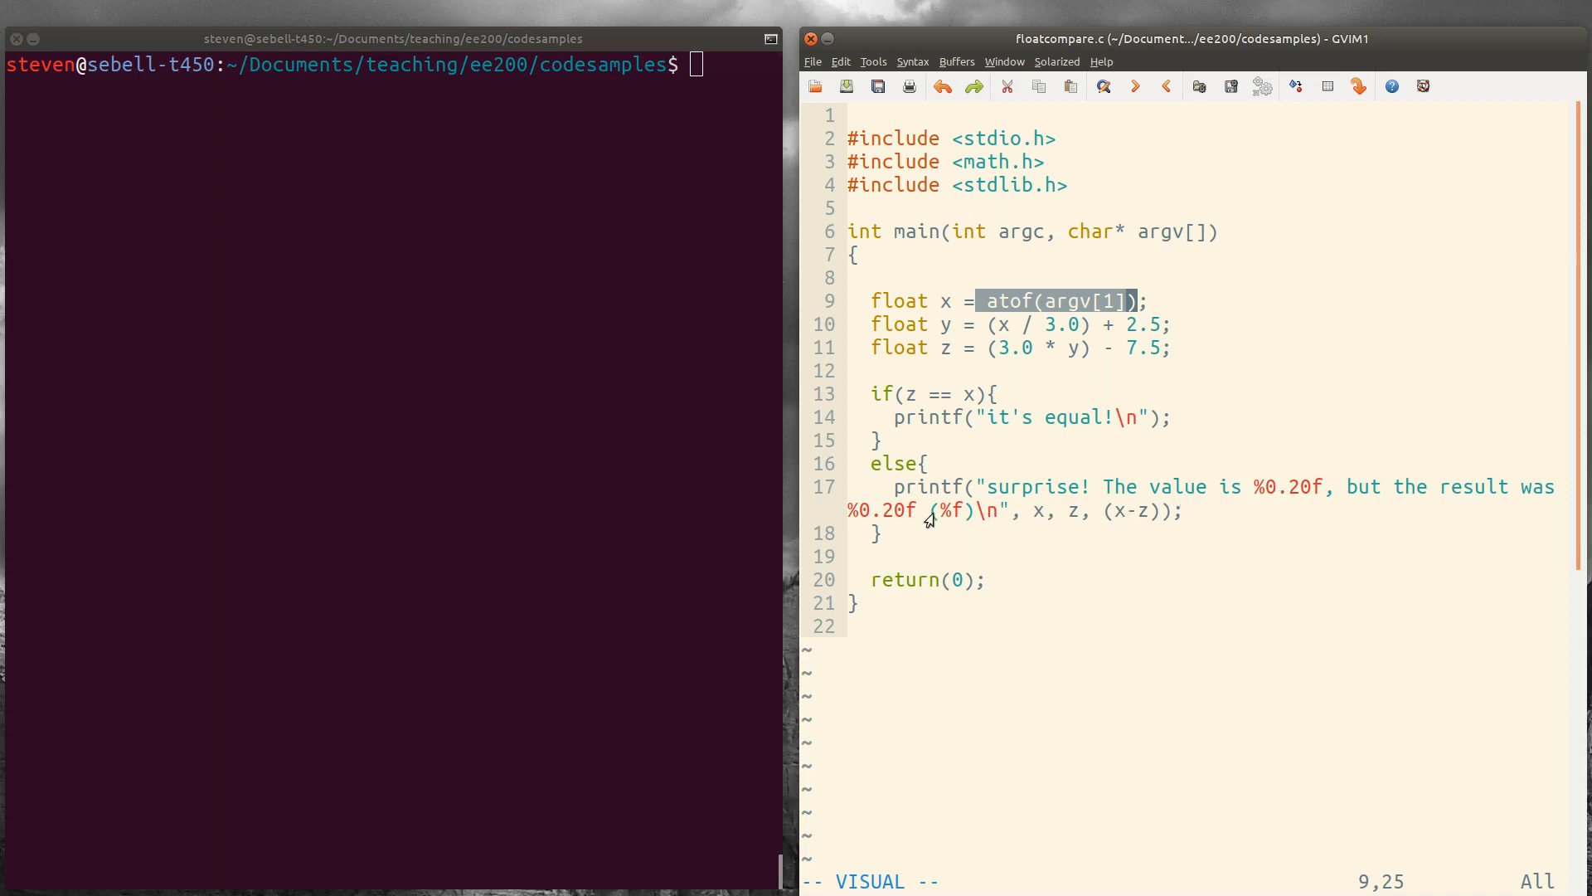
mouse_move(546, 483)
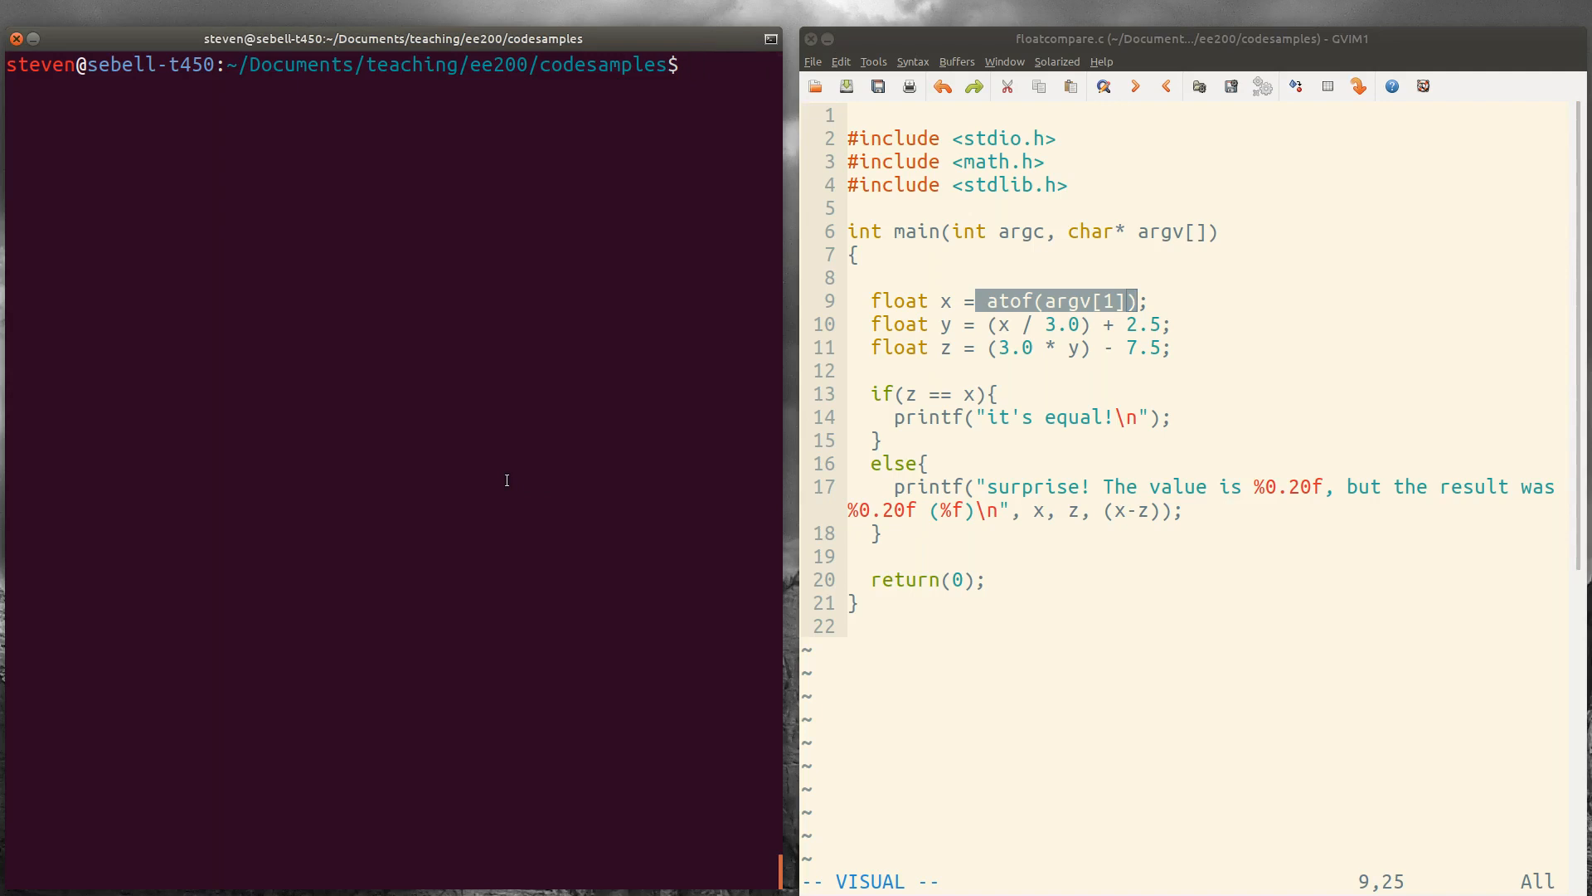
- Compile floatcompare.c with gcc and run ./floatcompare with arguments 3 and 5
type("gcc")
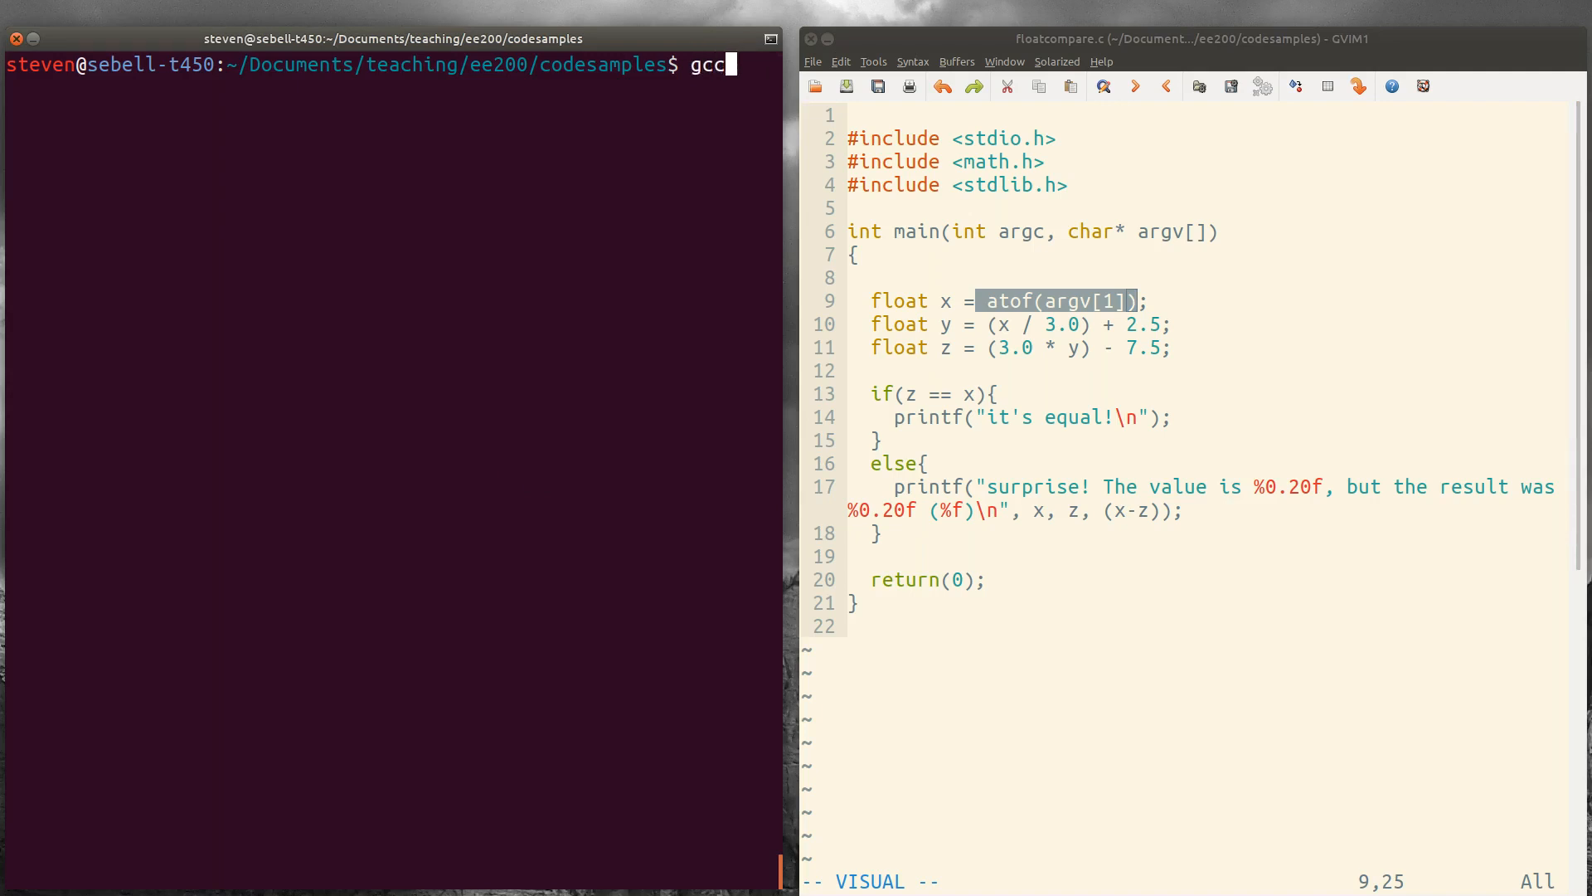
type("floatcompare.c -o floatcompare")
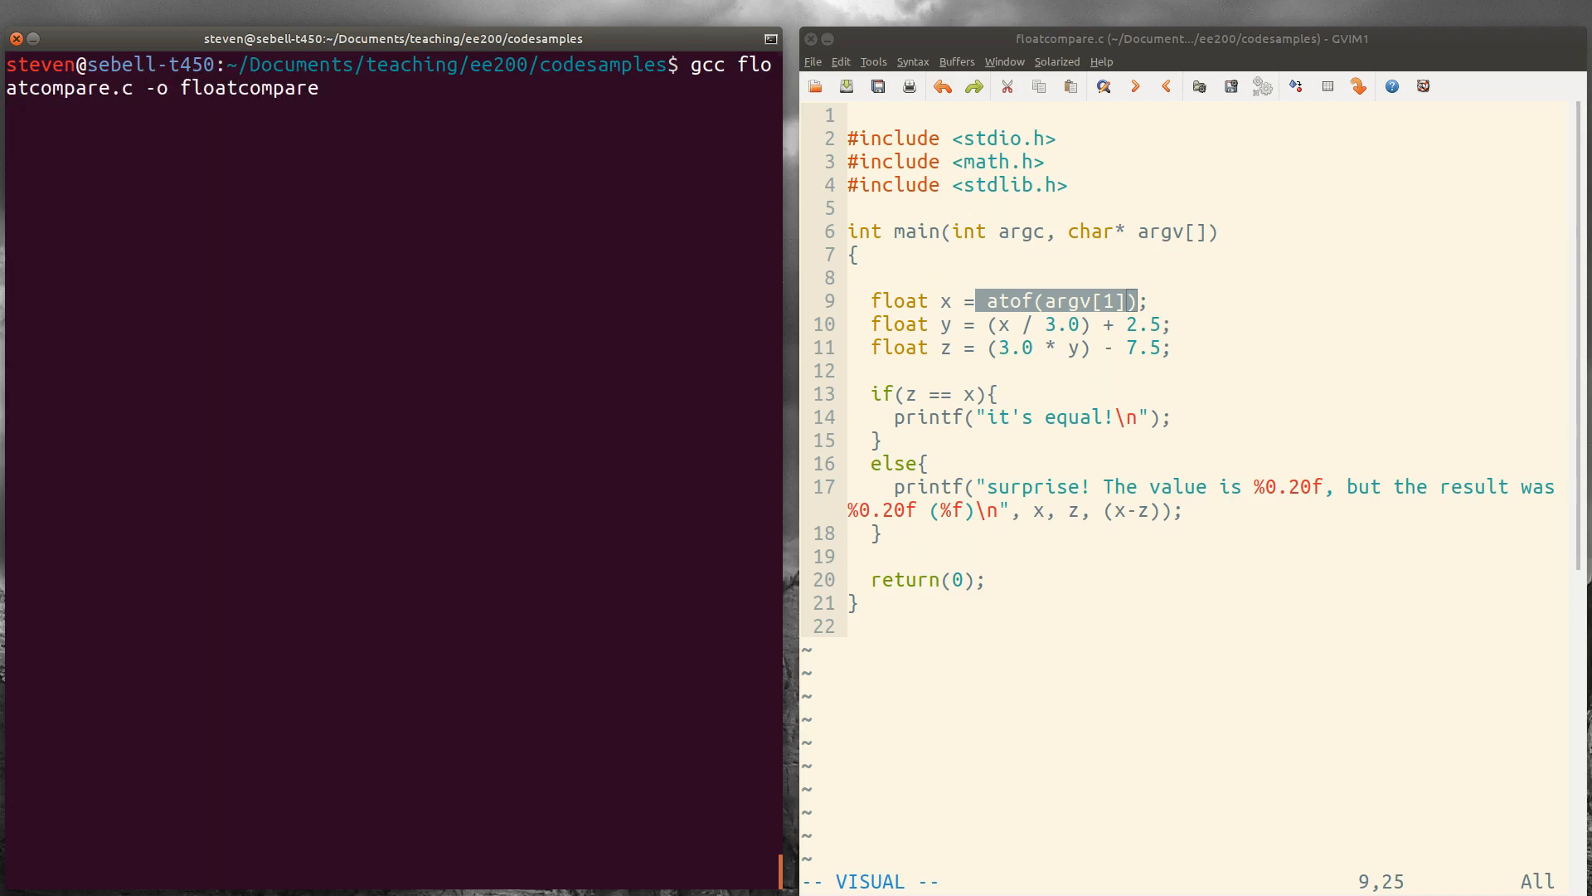
type("./floa")
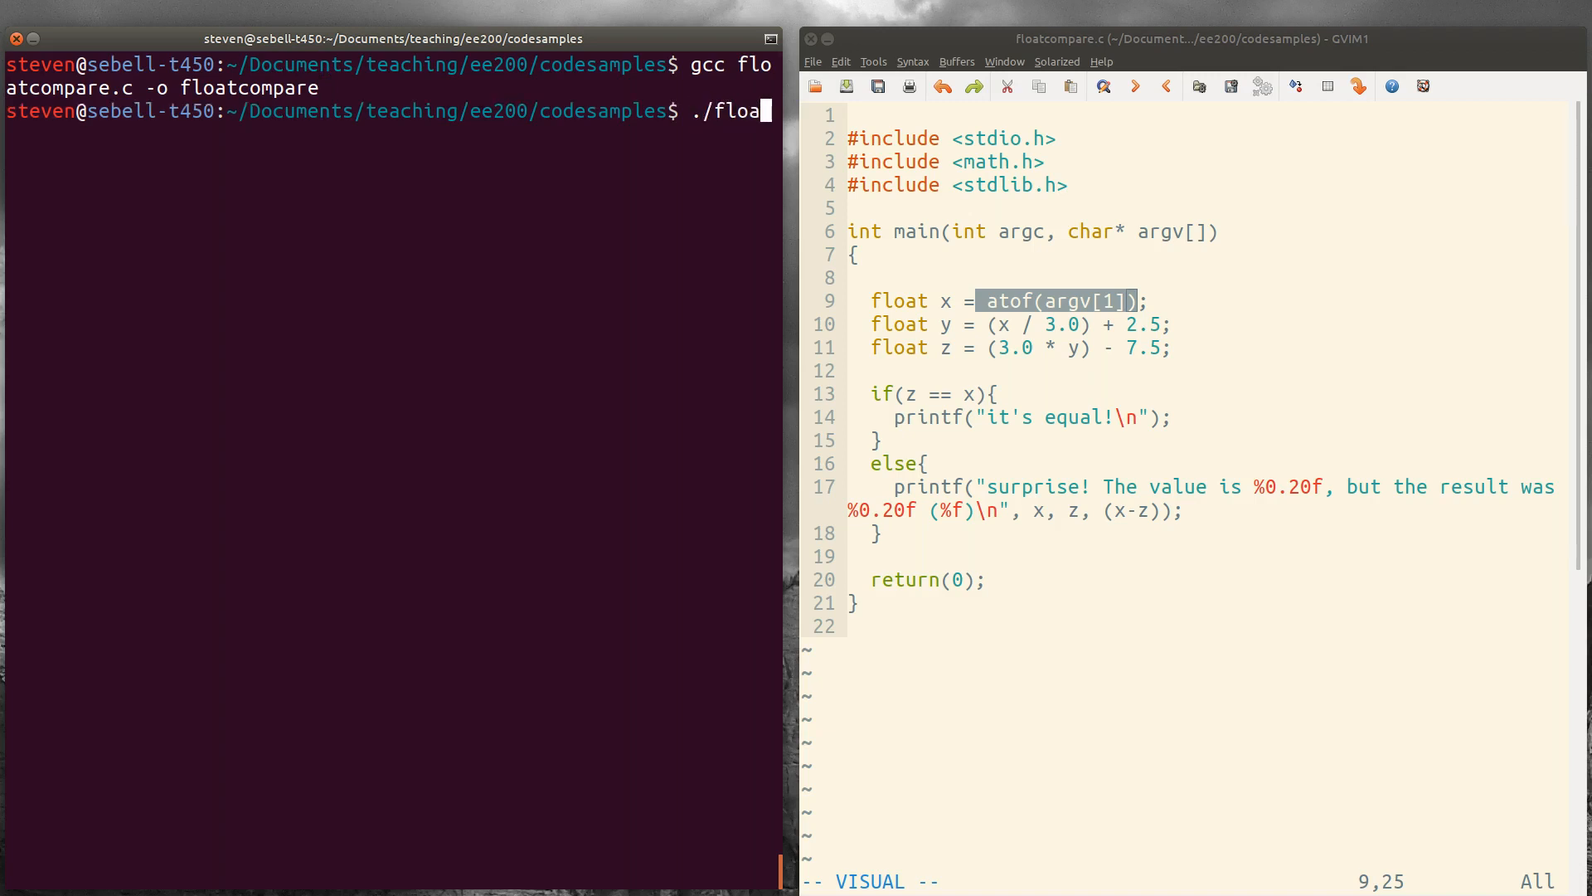
type("compare")
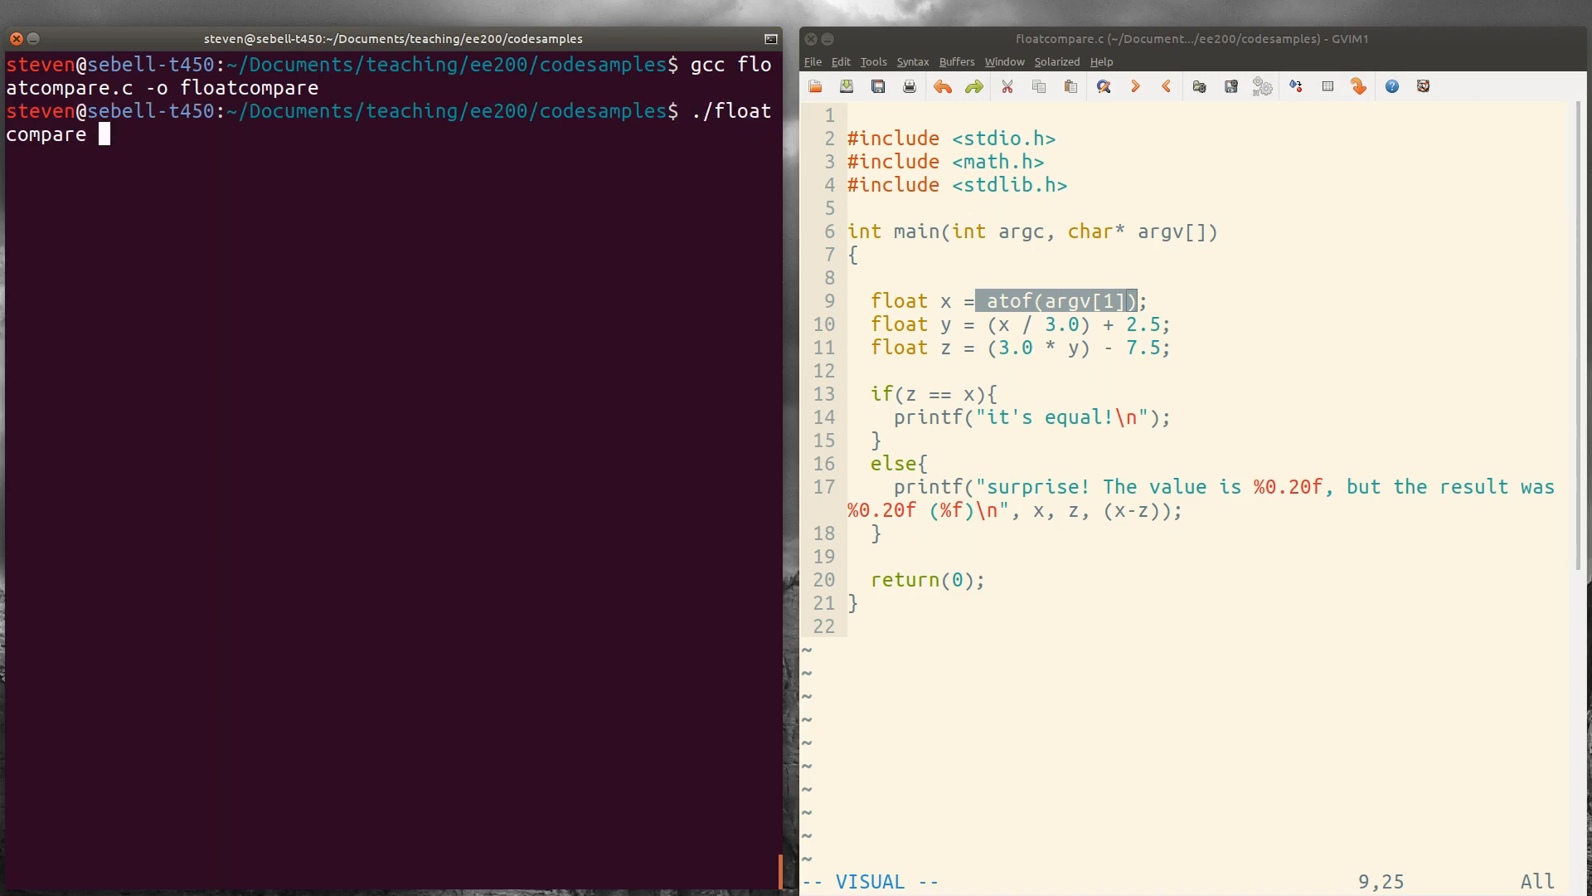
type("3")
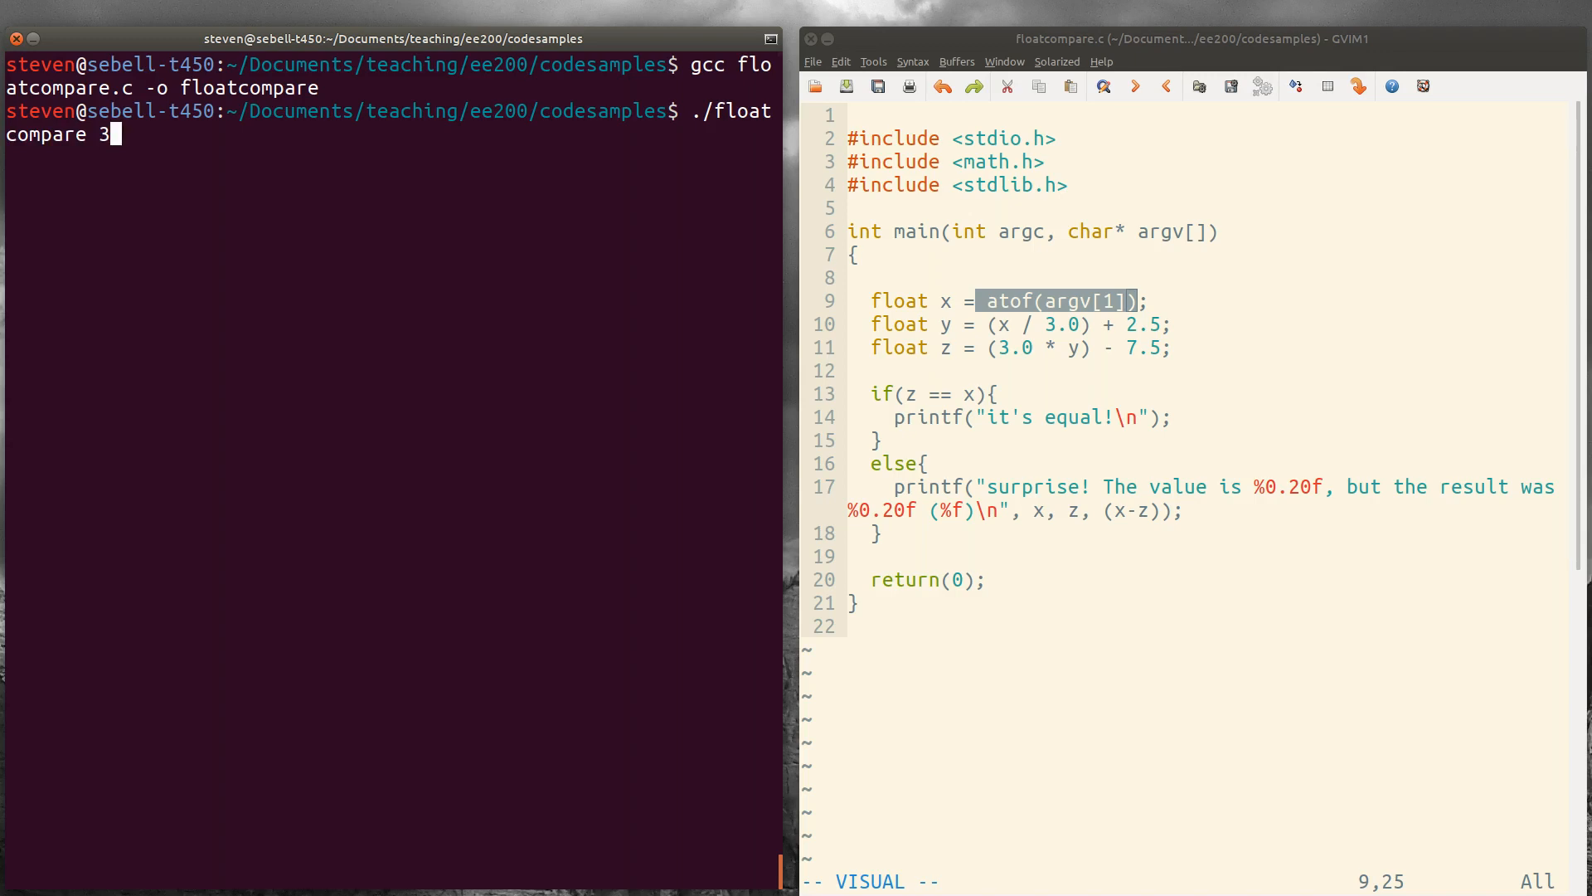
key("Return")
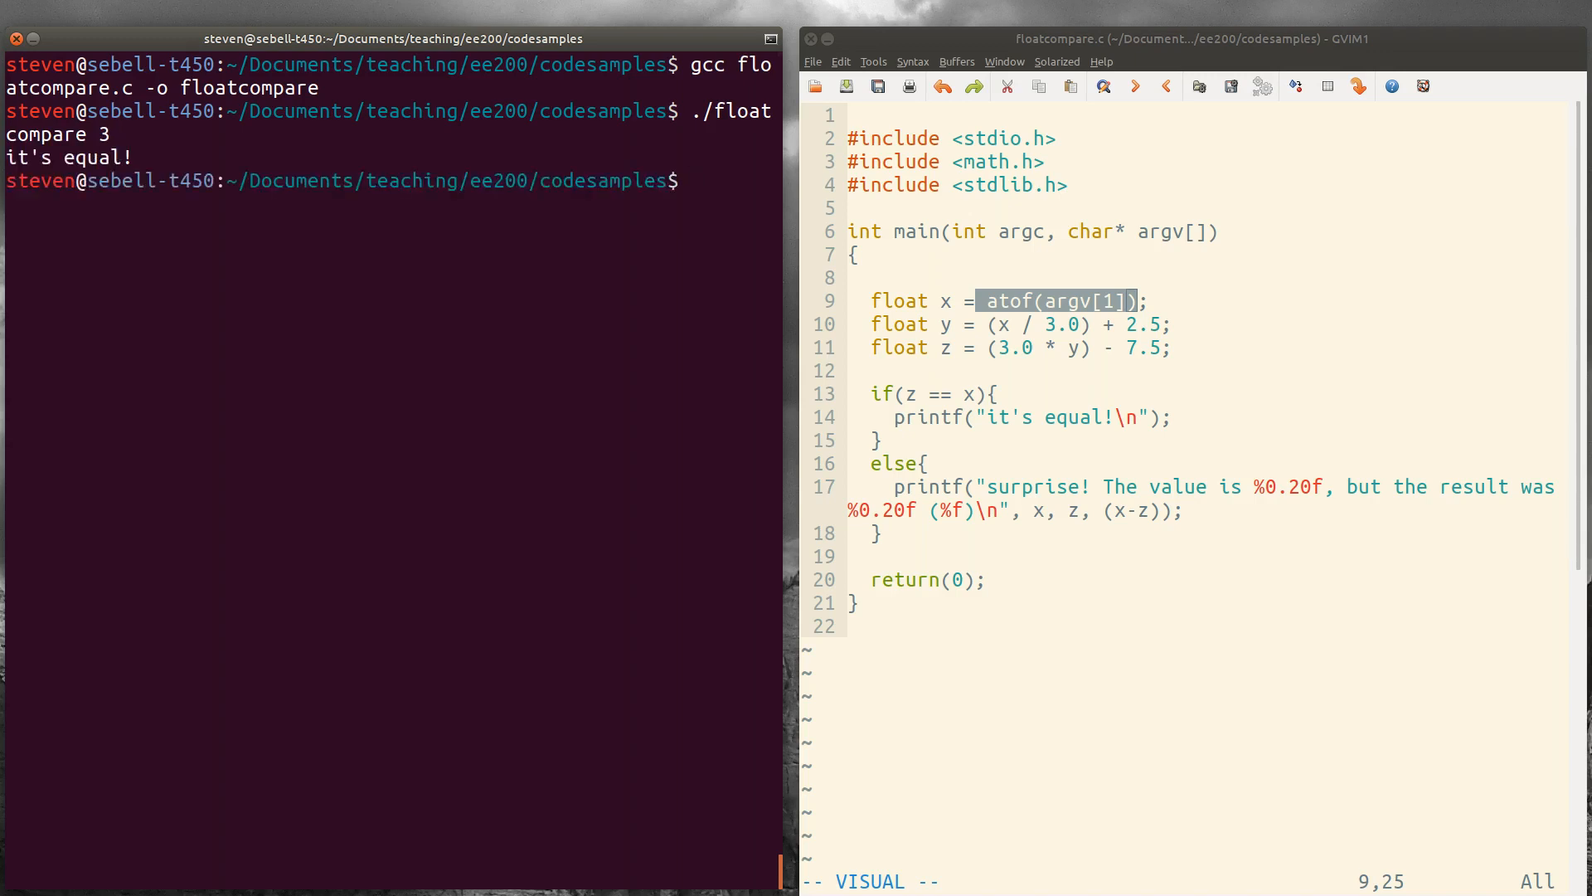
type("./floatcompare 3")
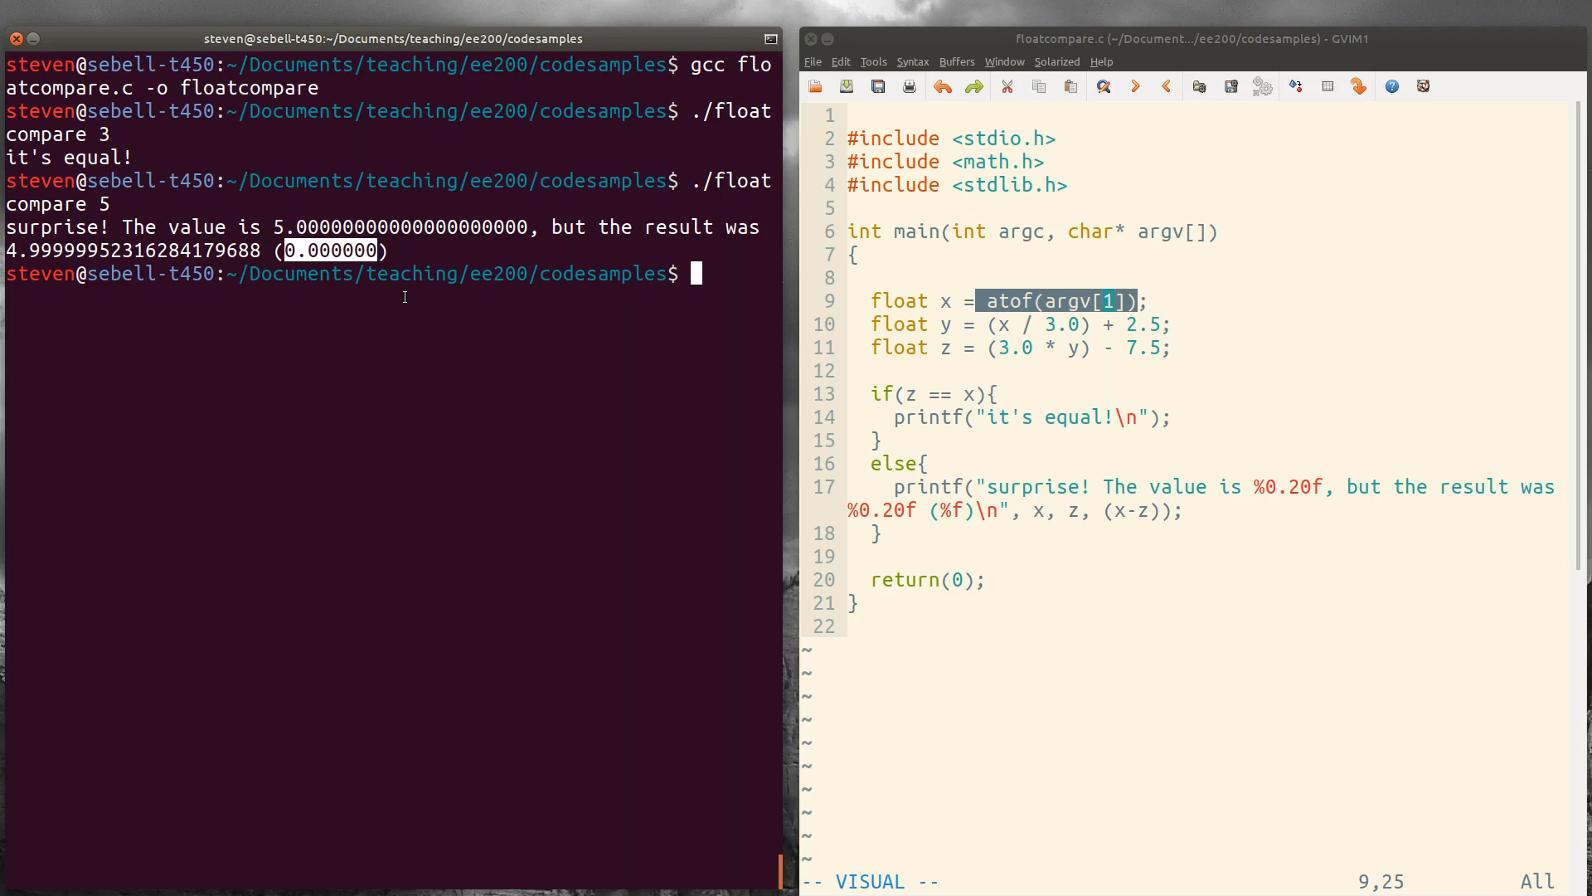
- Run ./floatcompare with further arguments 6, 7, 10, 11 and 12 to see equal and surprise results
type("./floatcompare 5")
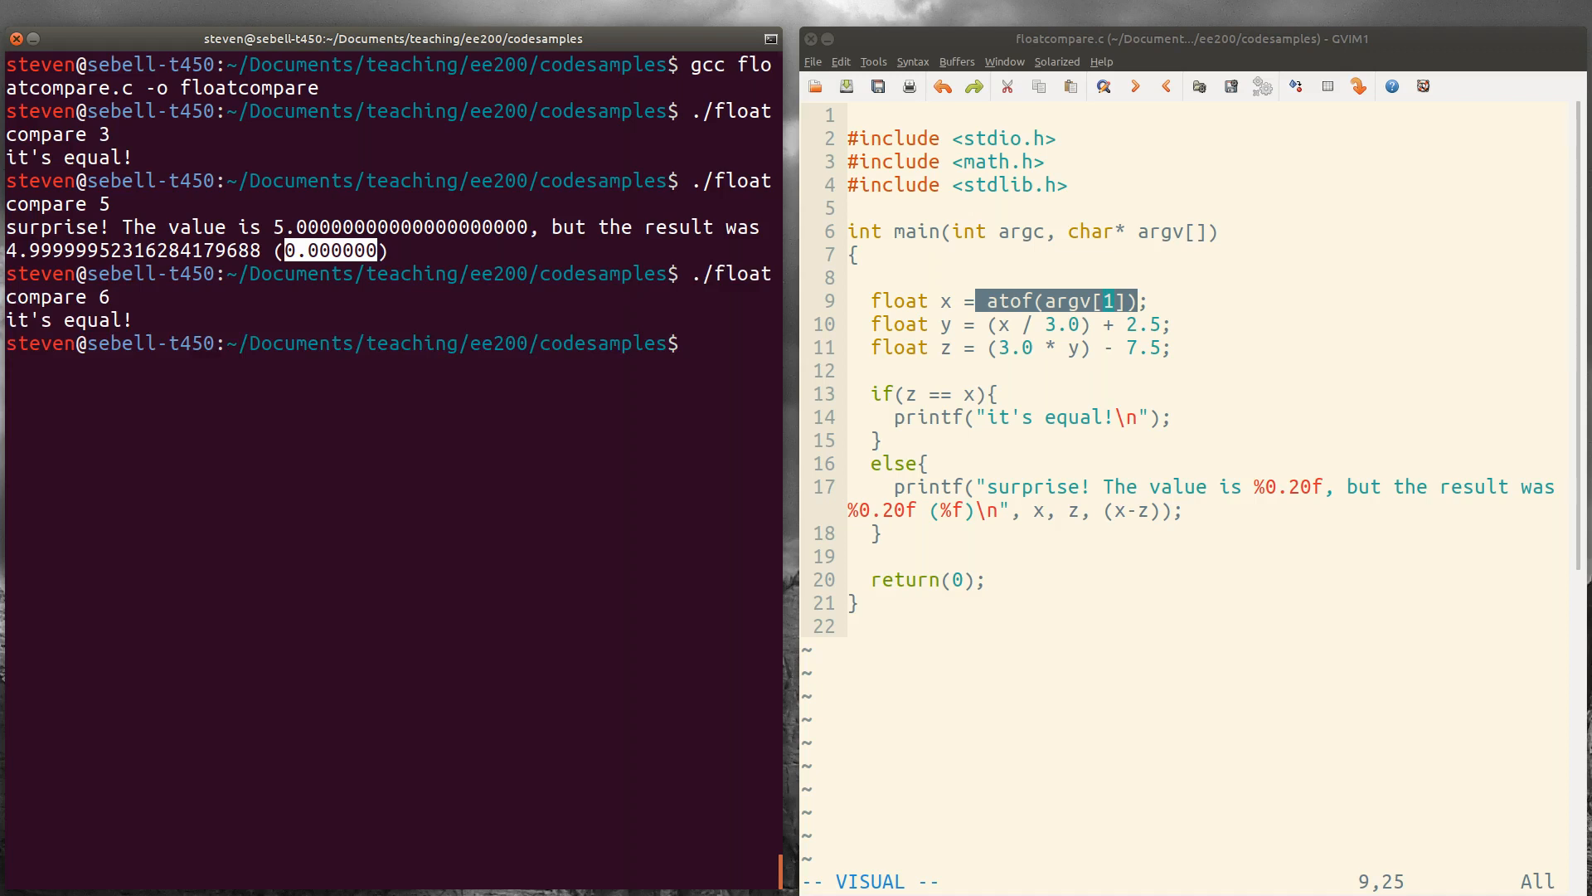
type("./floatcompare 7")
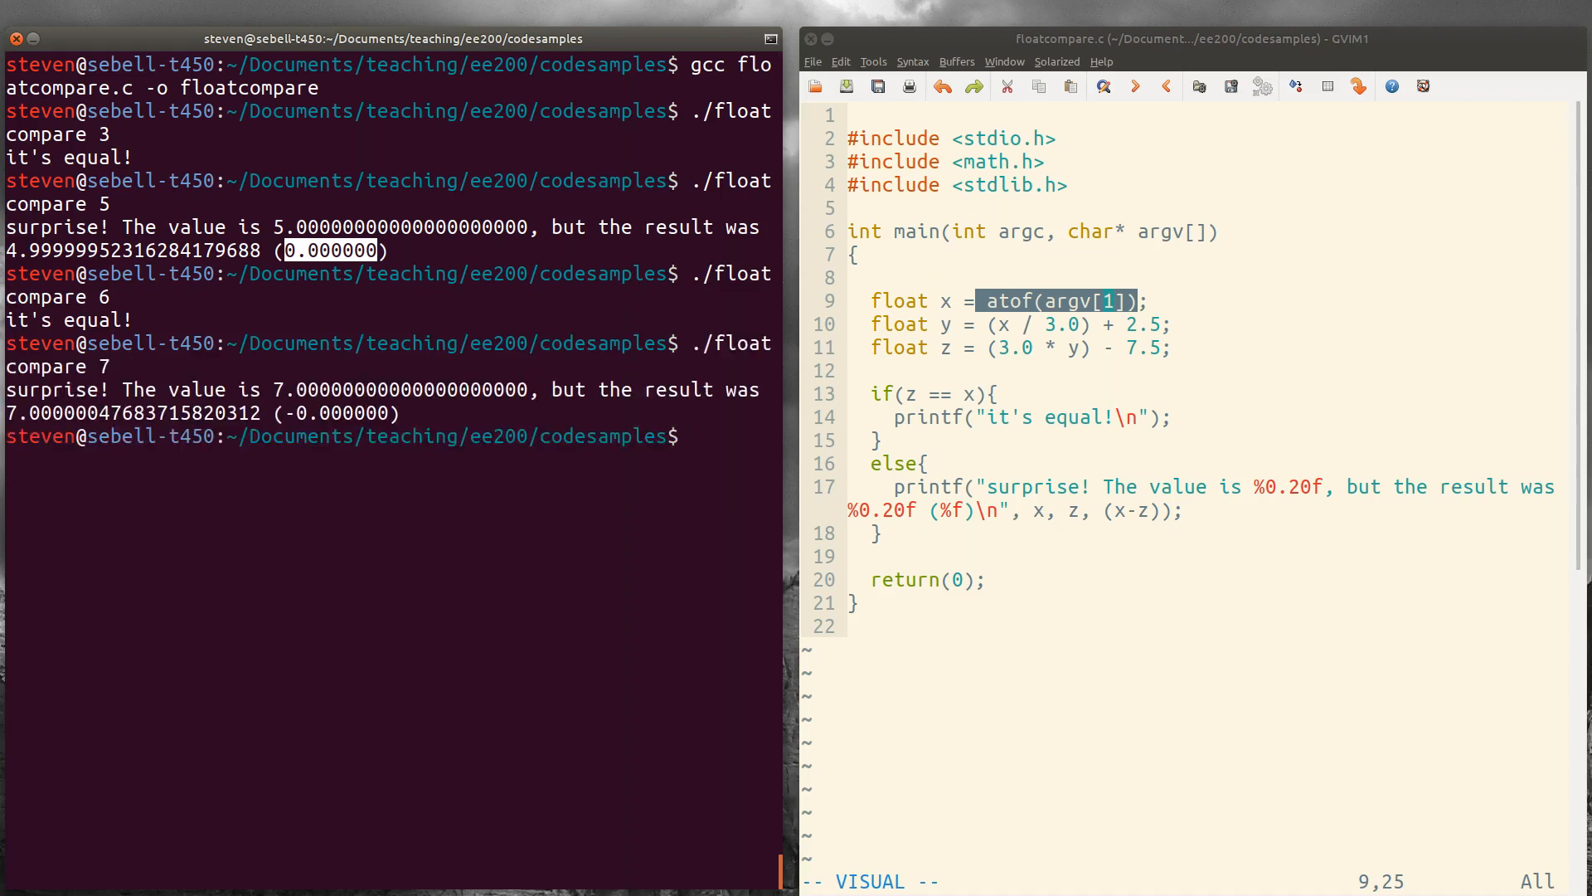
type("./floatcompare 7")
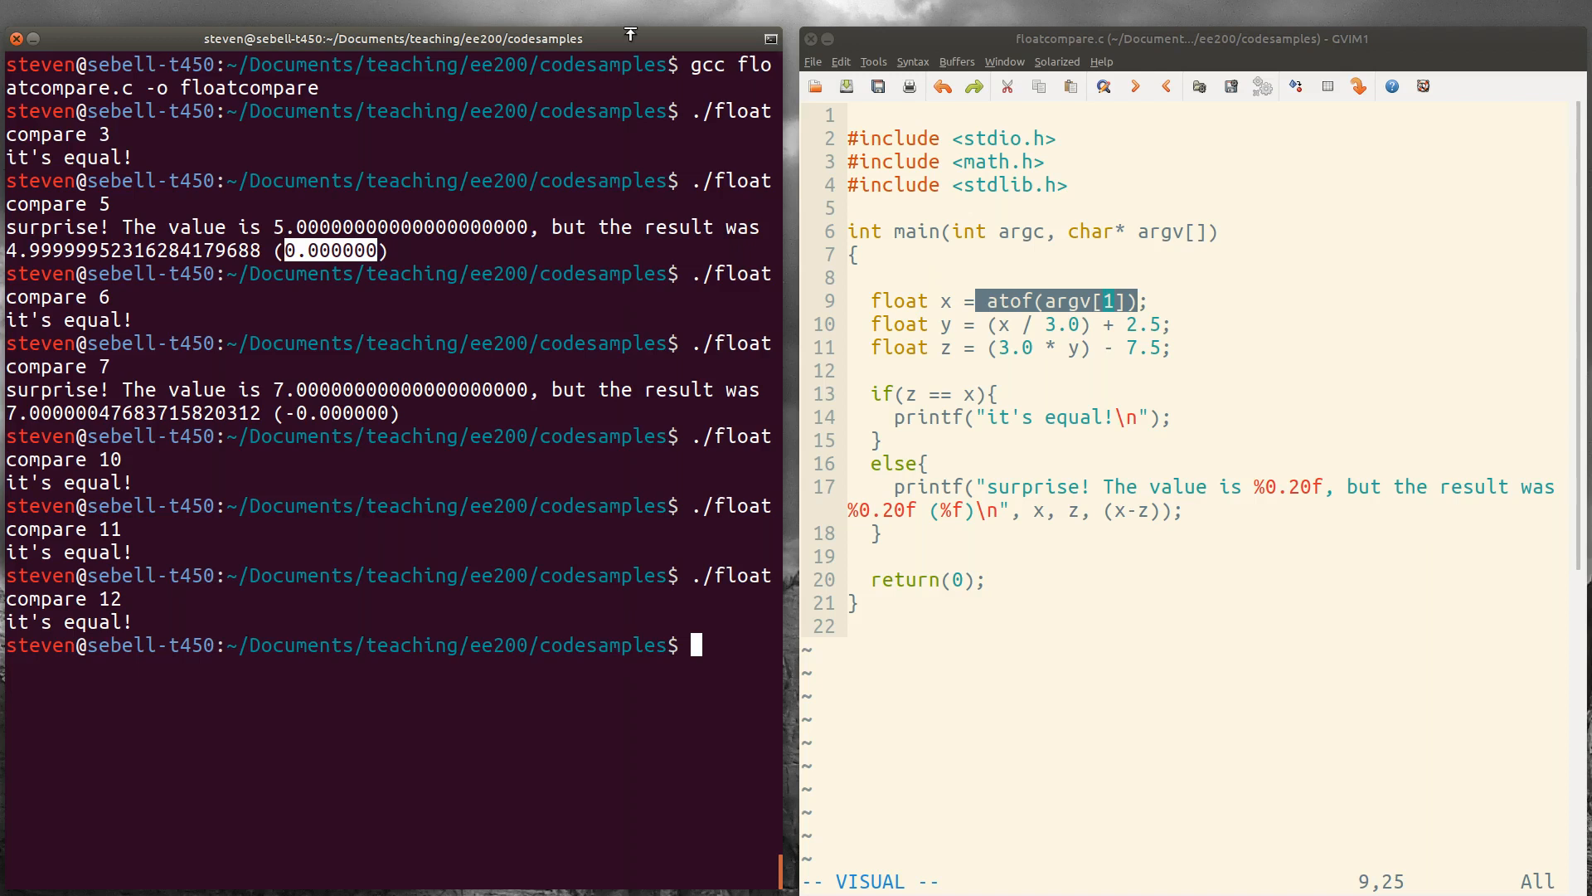
- Comment out the if(z == x) line in GVim and mark it // NEVER DO THIS
left_click(965, 393)
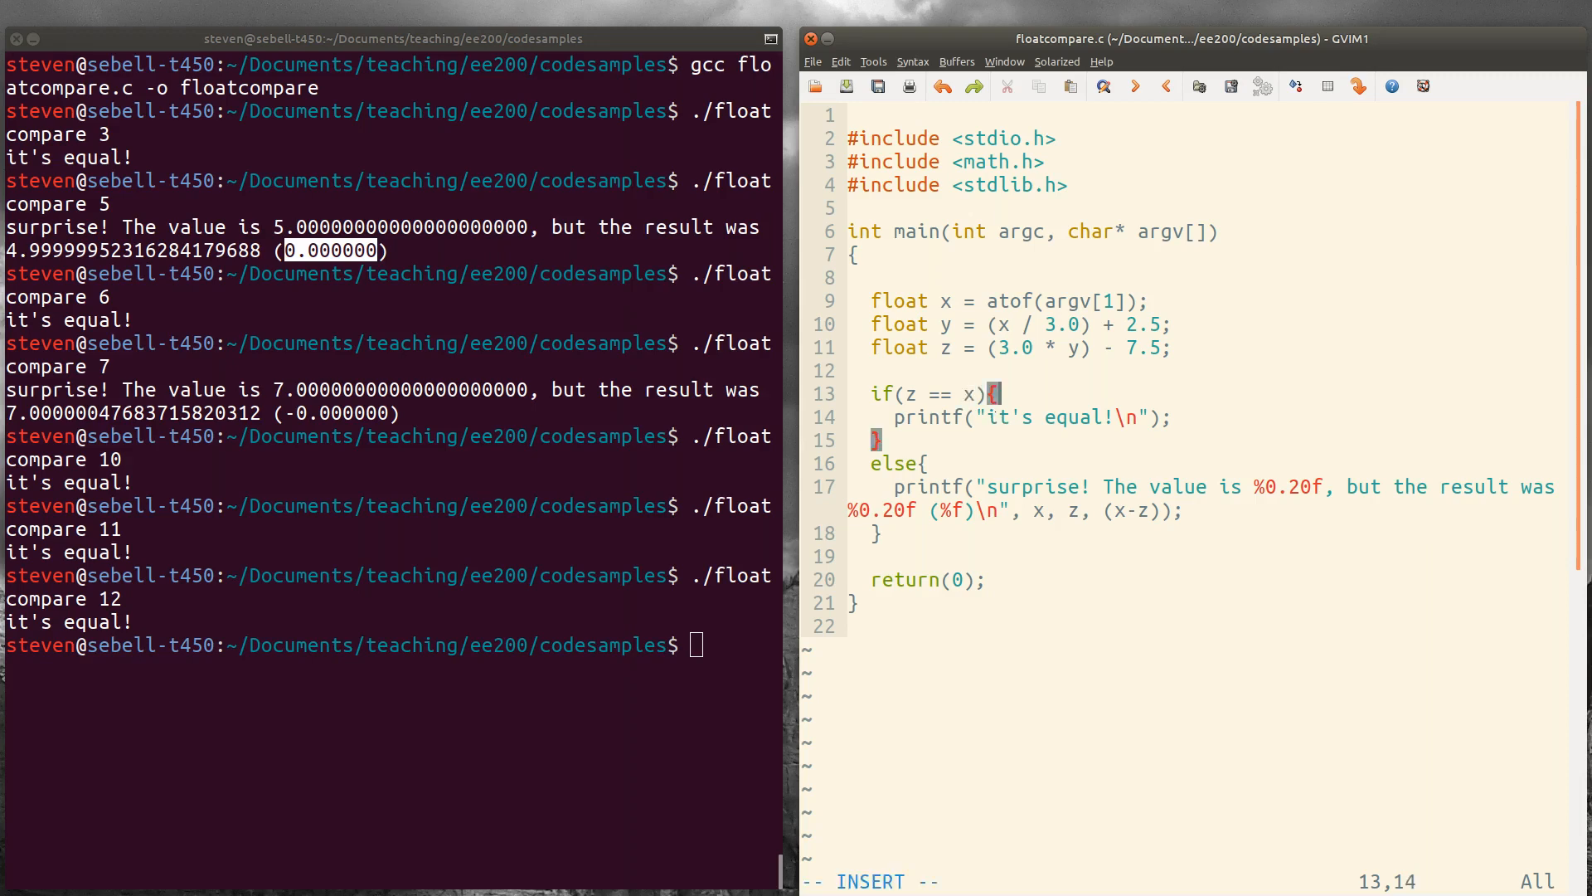
type("// NEVER DO T")
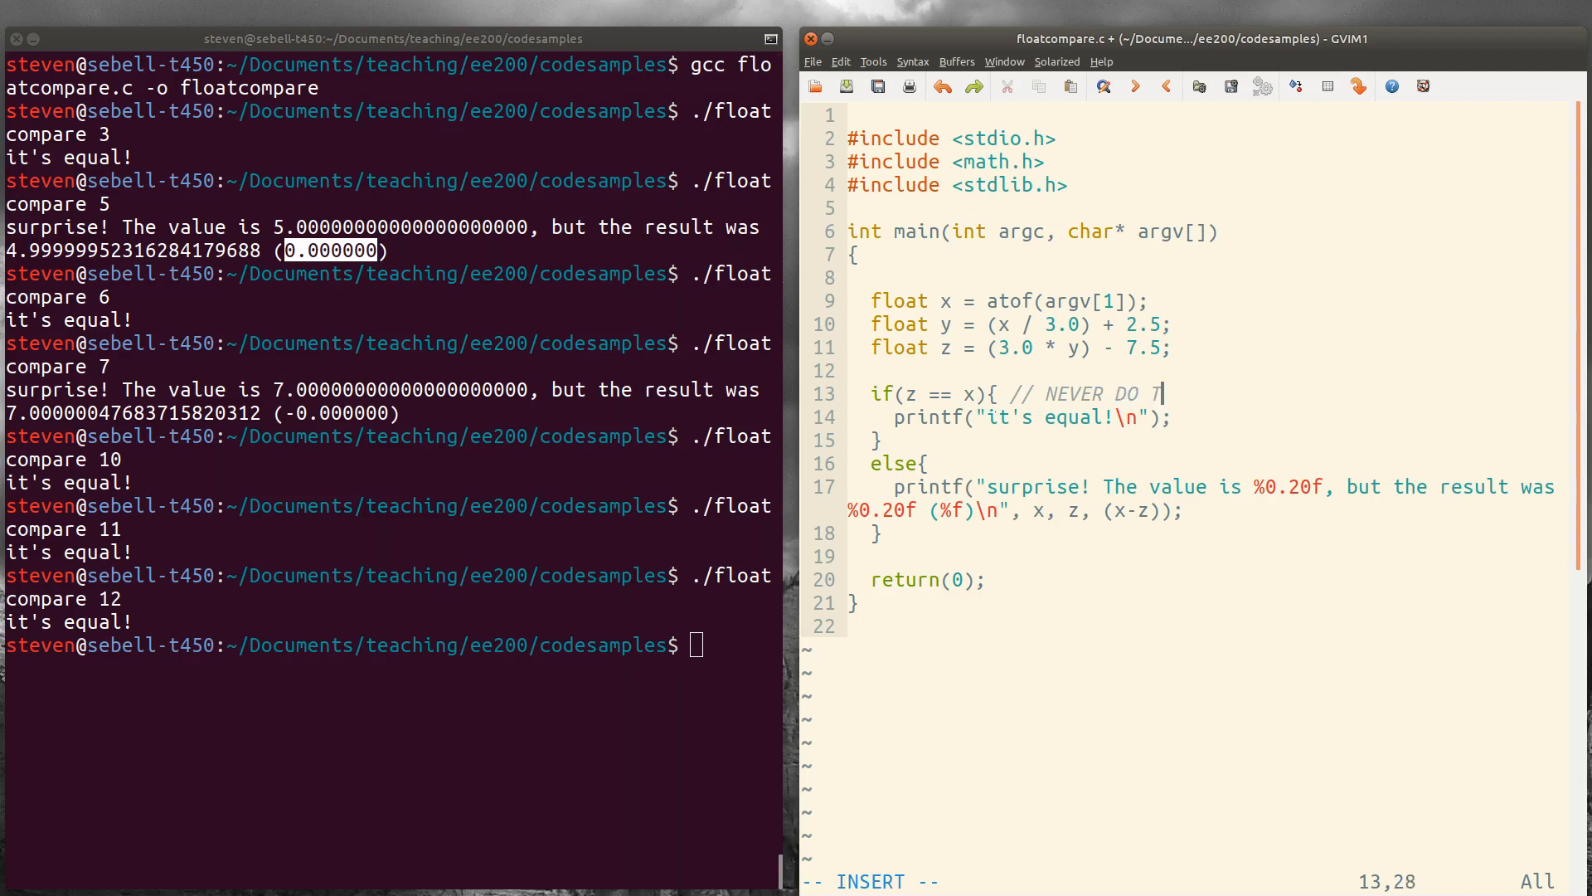
type("//")
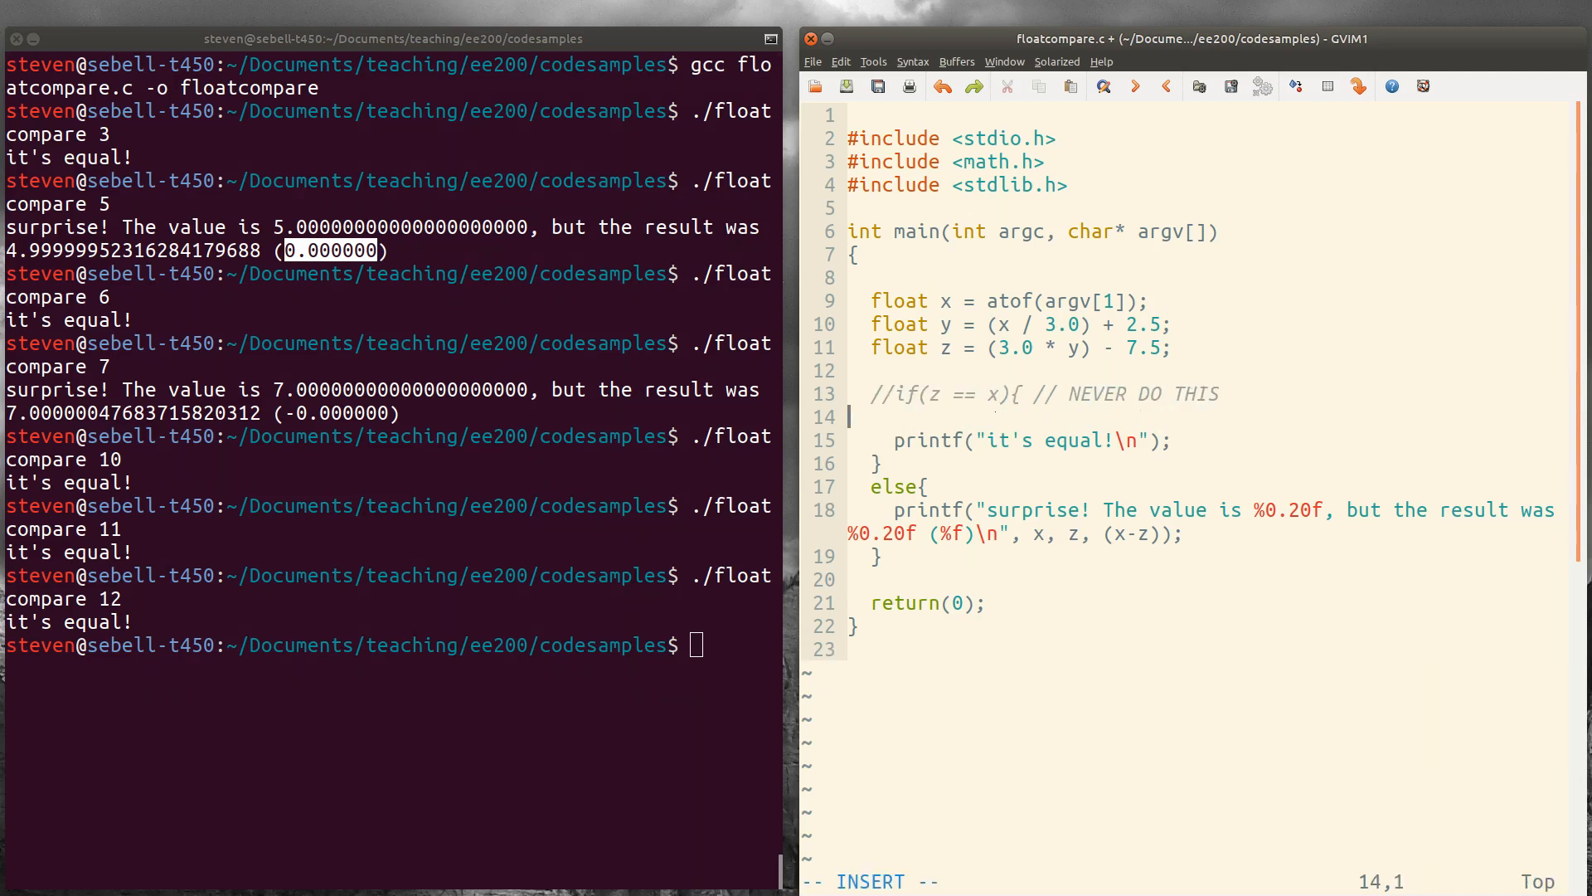
- Write the replacement condition if(fabs(z-x) < 0.000001){ below the commented line
type("if(")
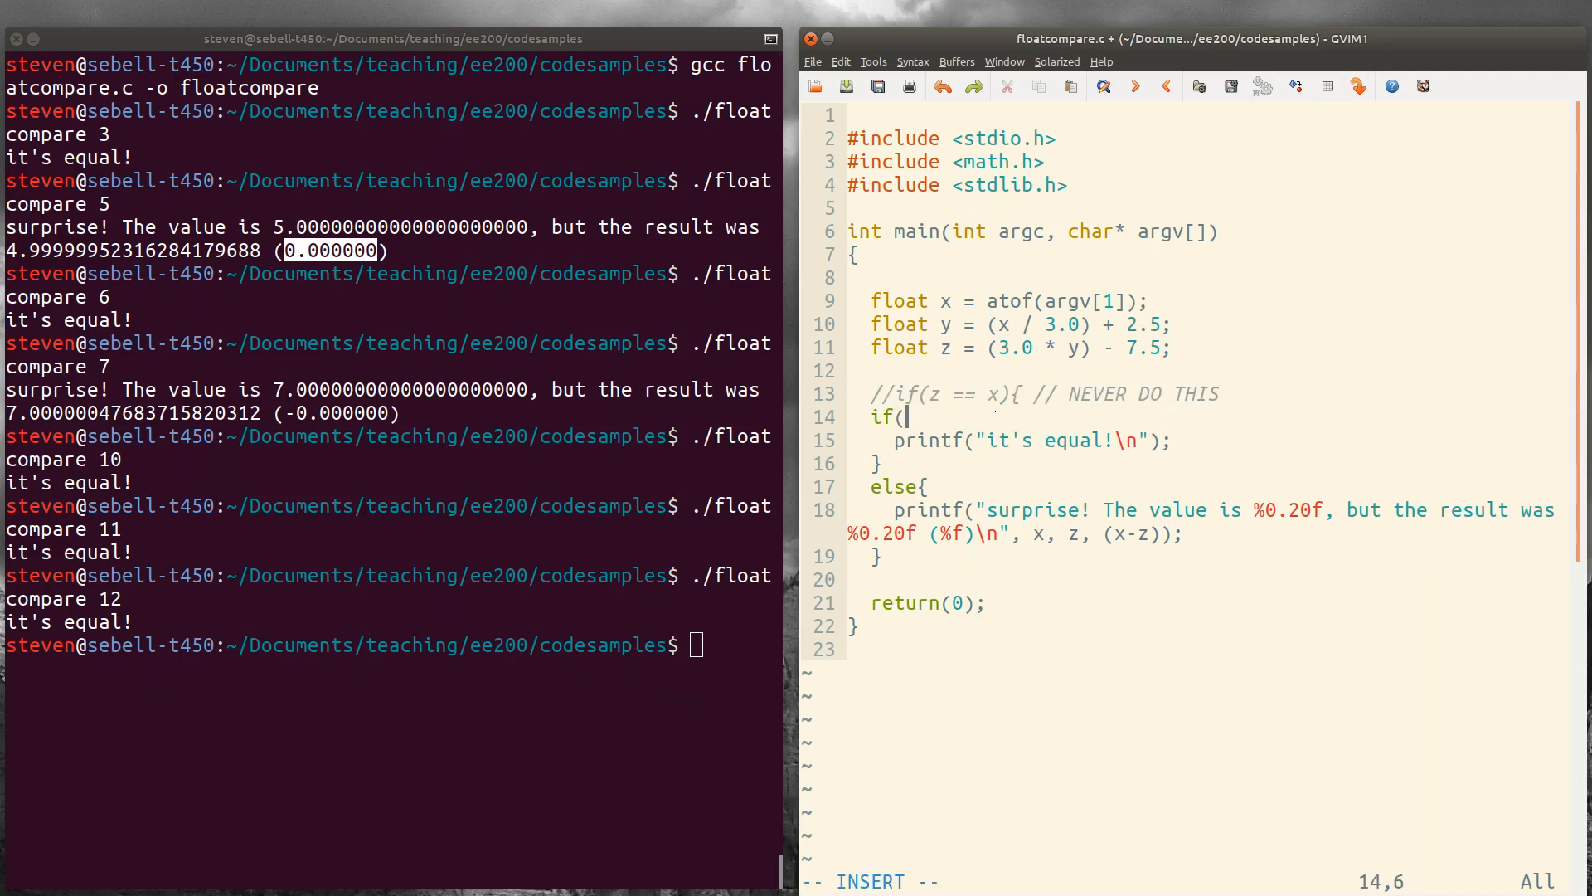
type("z-x")
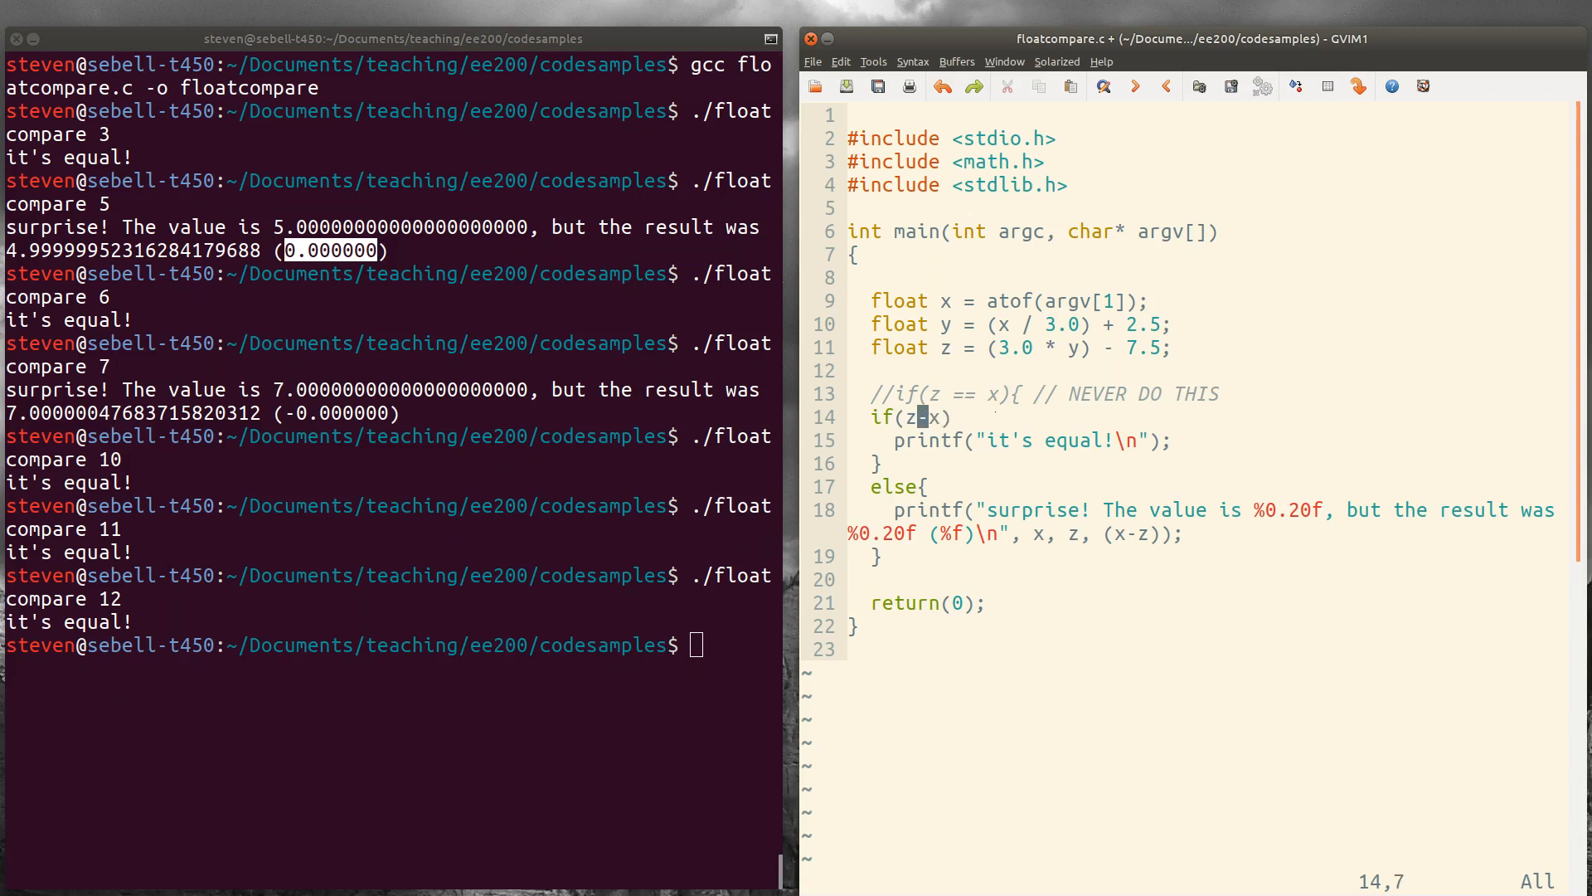
type("fabs(")
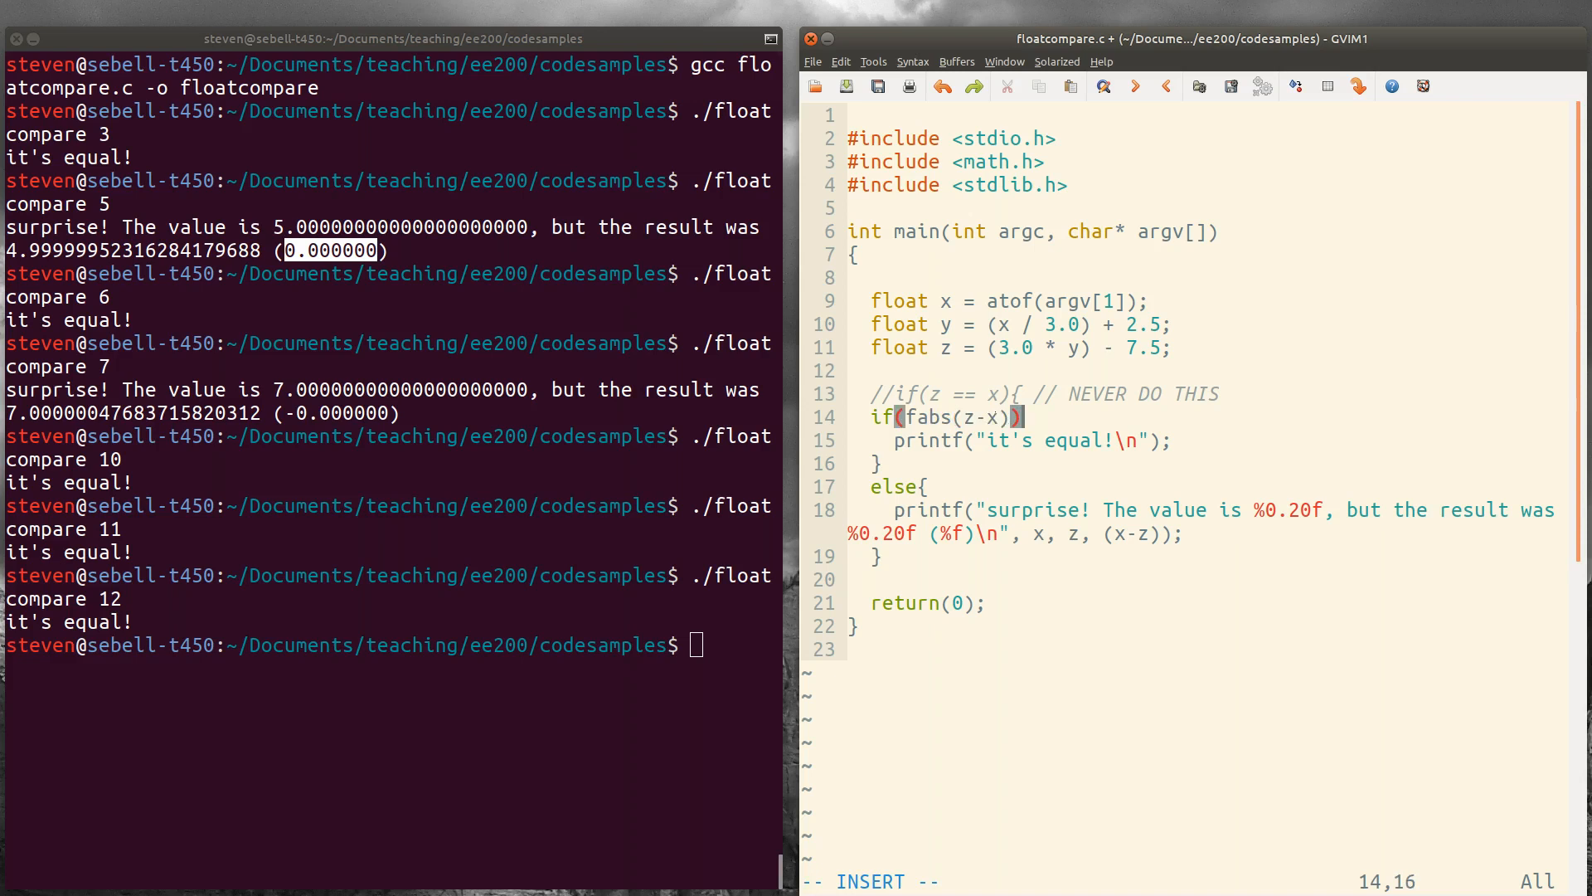
type("< 0")
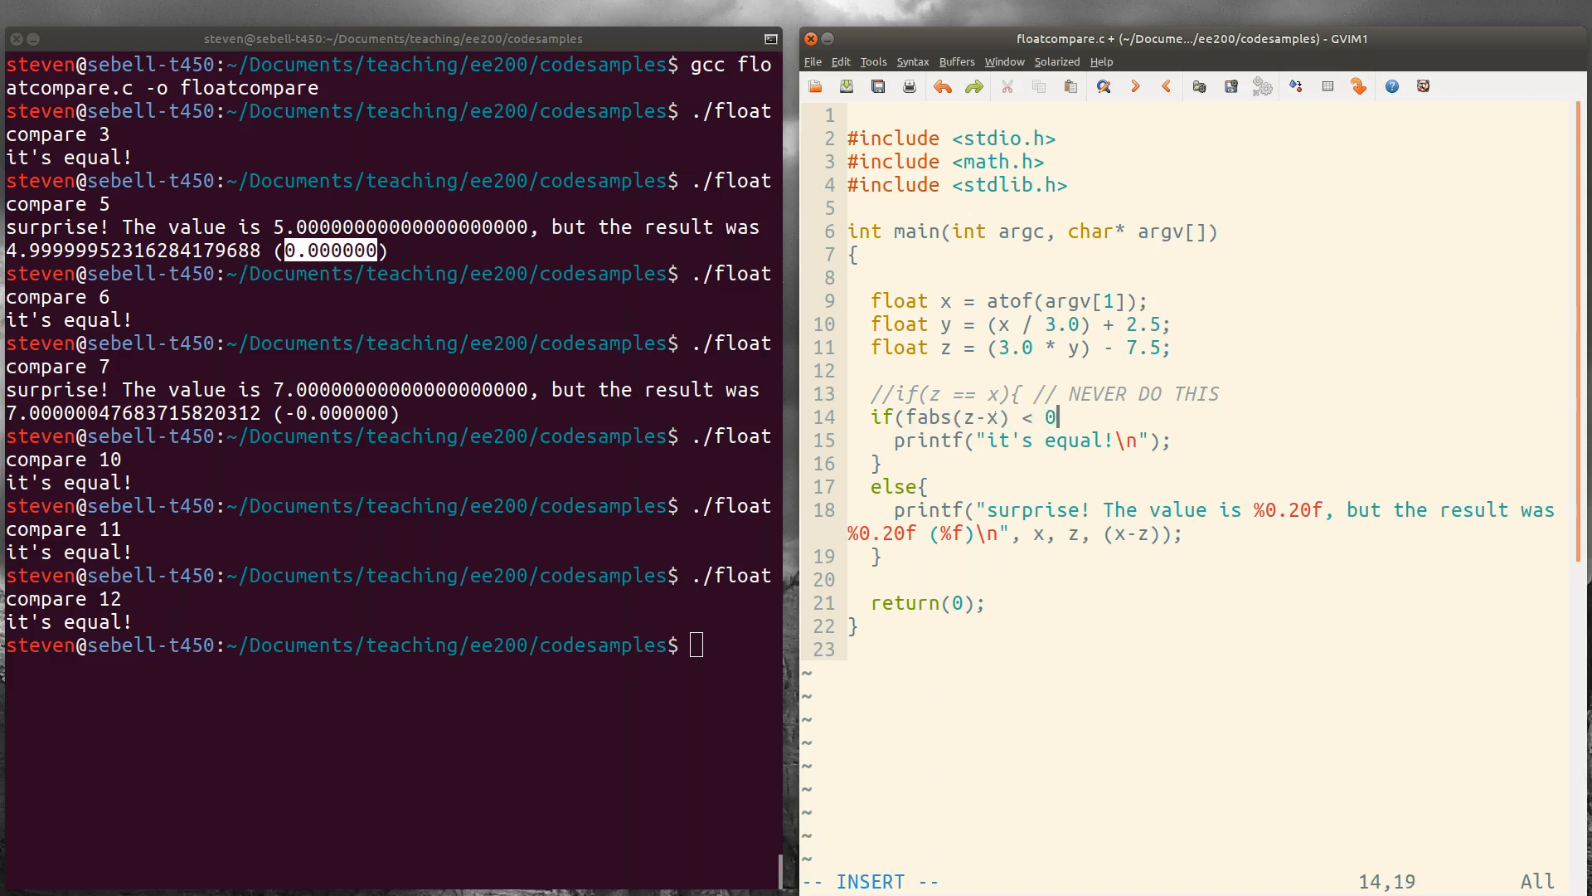
type(".000001")
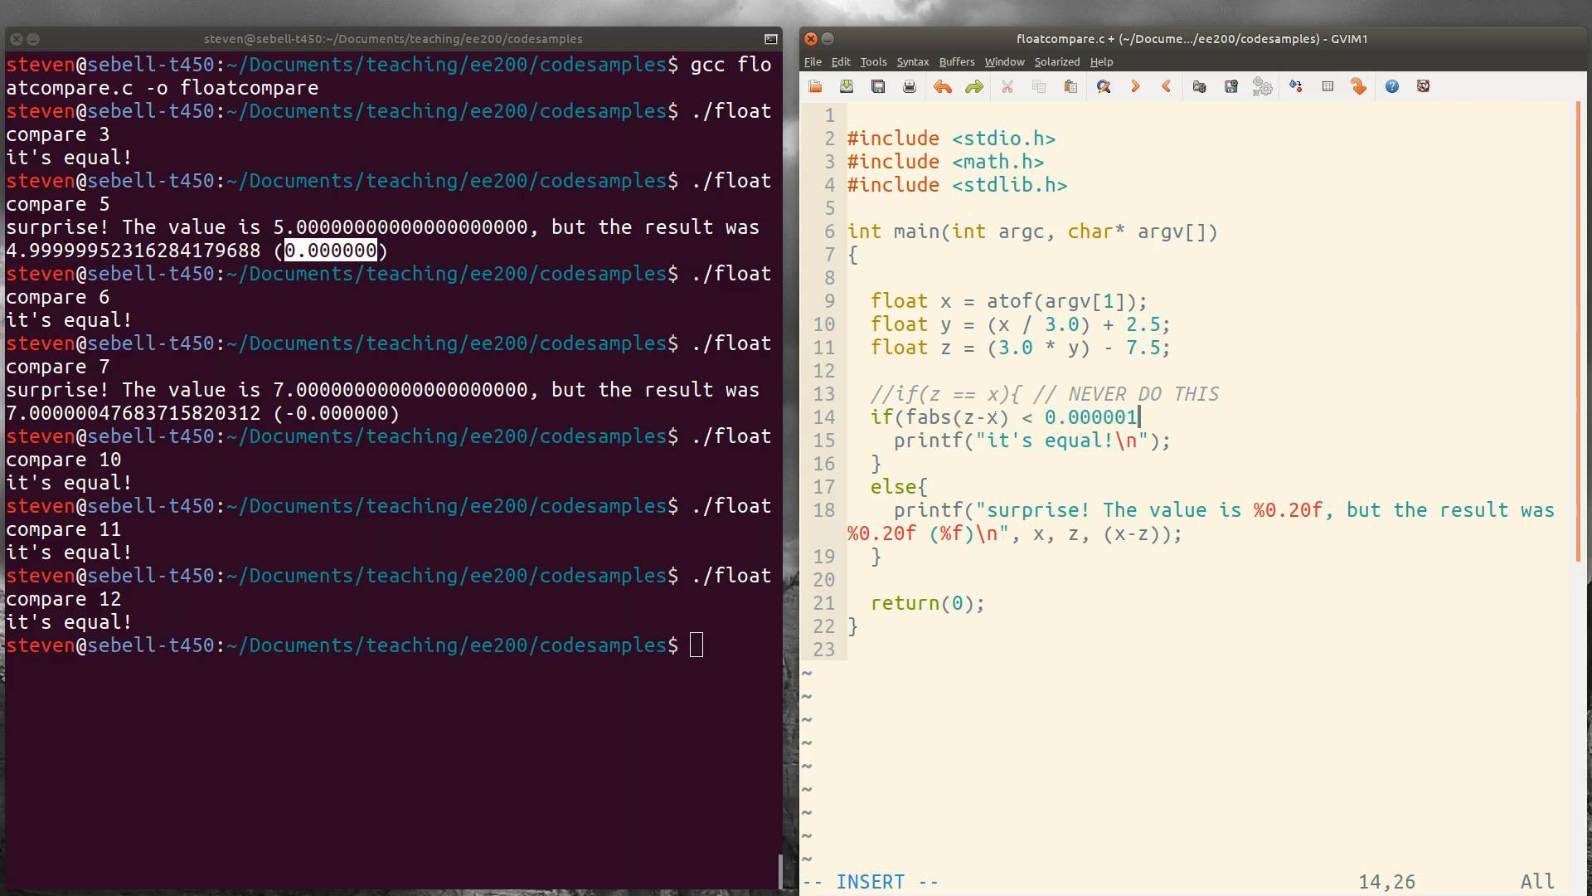
type("{")
left_click(393, 657)
type("gcc floatcompare.c -o floatcompare")
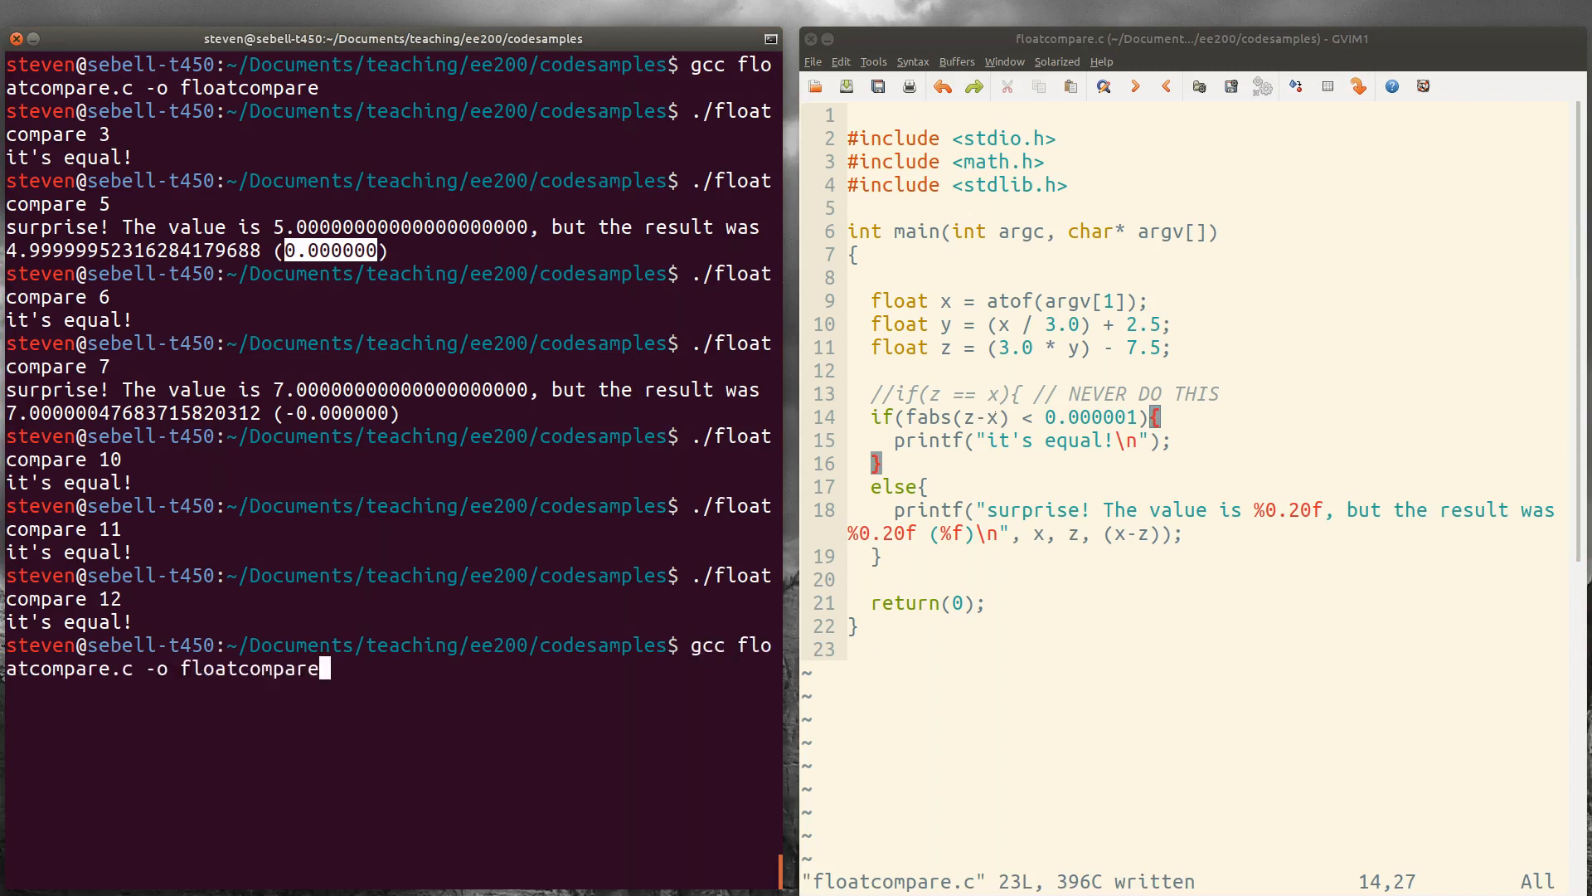
- Recompile floatcompare.c into floatcompare with gcc, finishing without errors
key("Return")
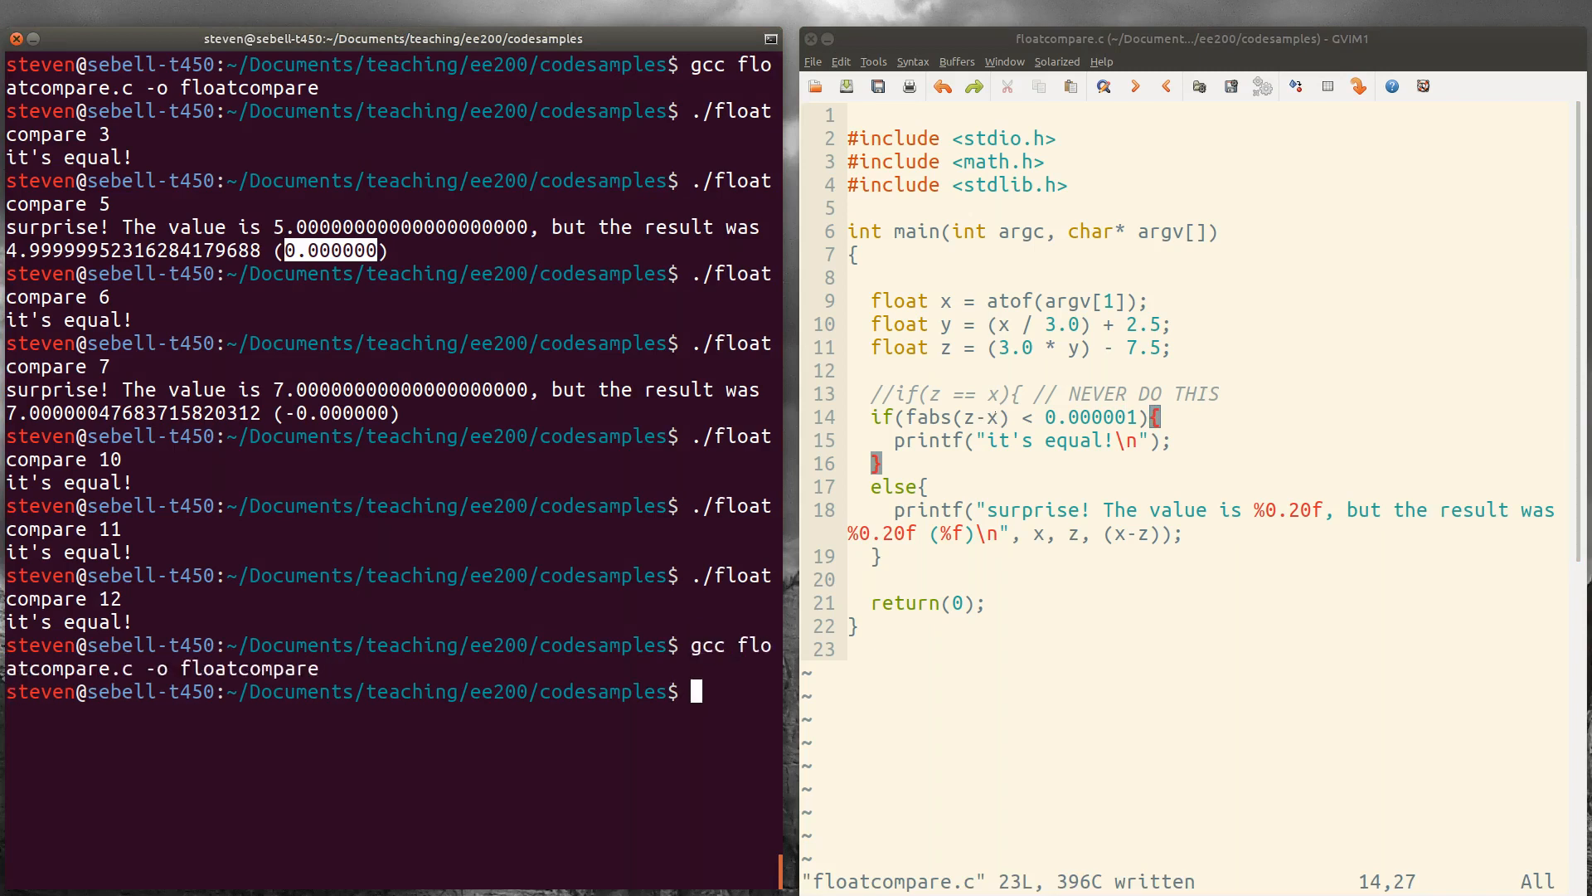